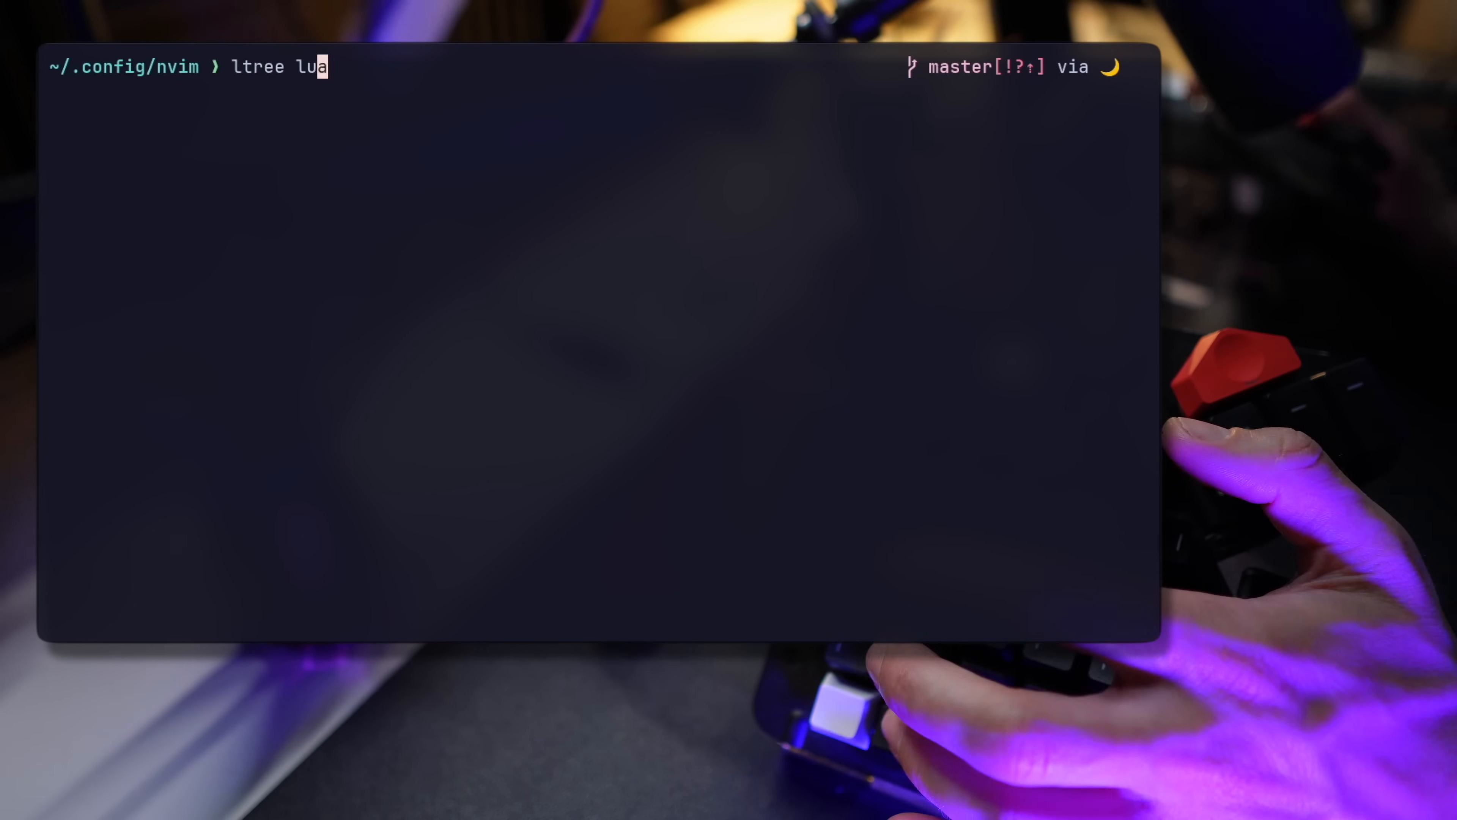
List the lua config folder as a tree, then view init.lua's require lines in Neovim.
key("Enter")
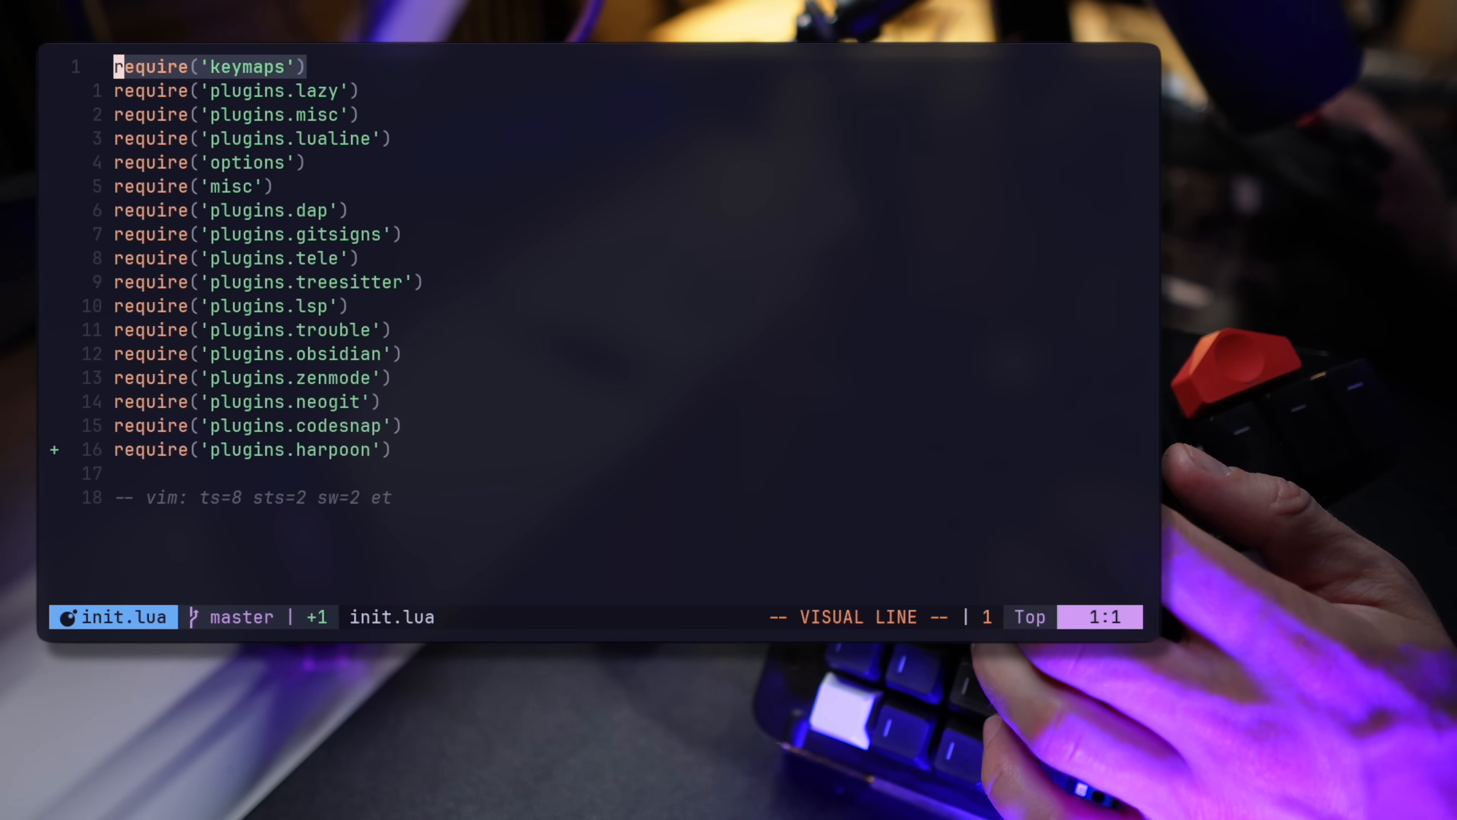
Select the require lines down to the file keymaps, then start a file search for the plugins files.
key("j")
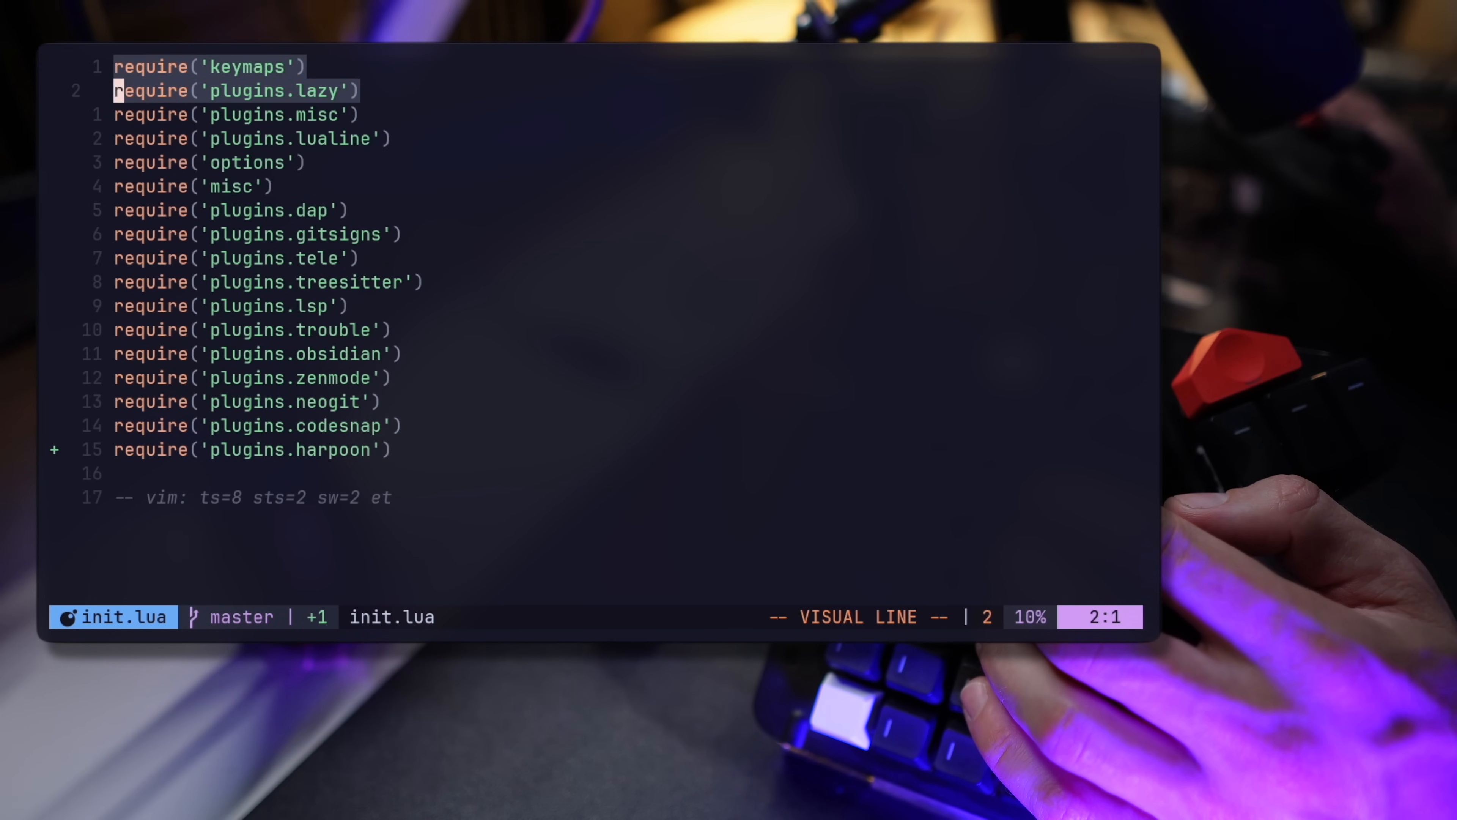
key("j")
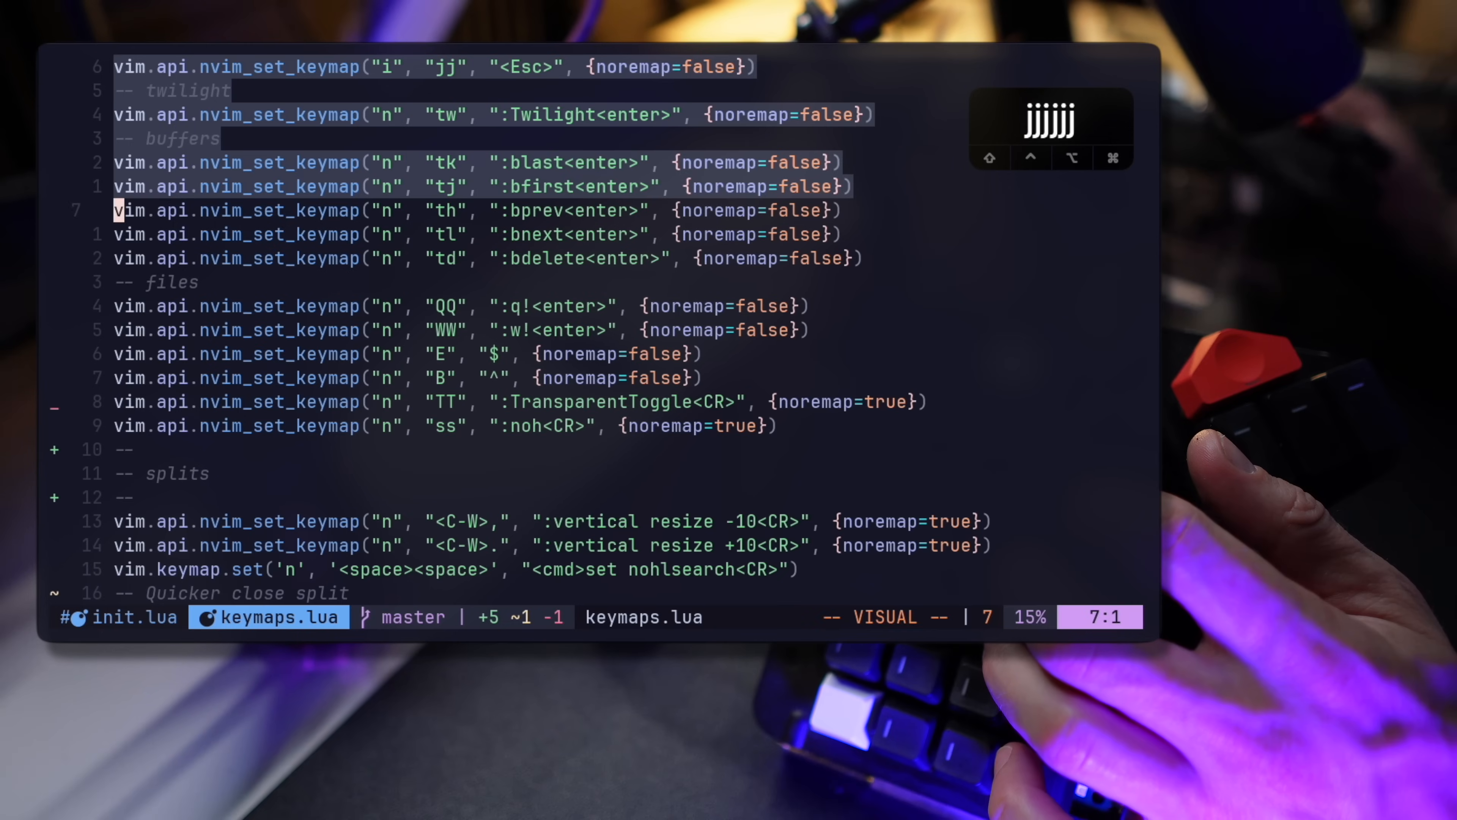
key("j")
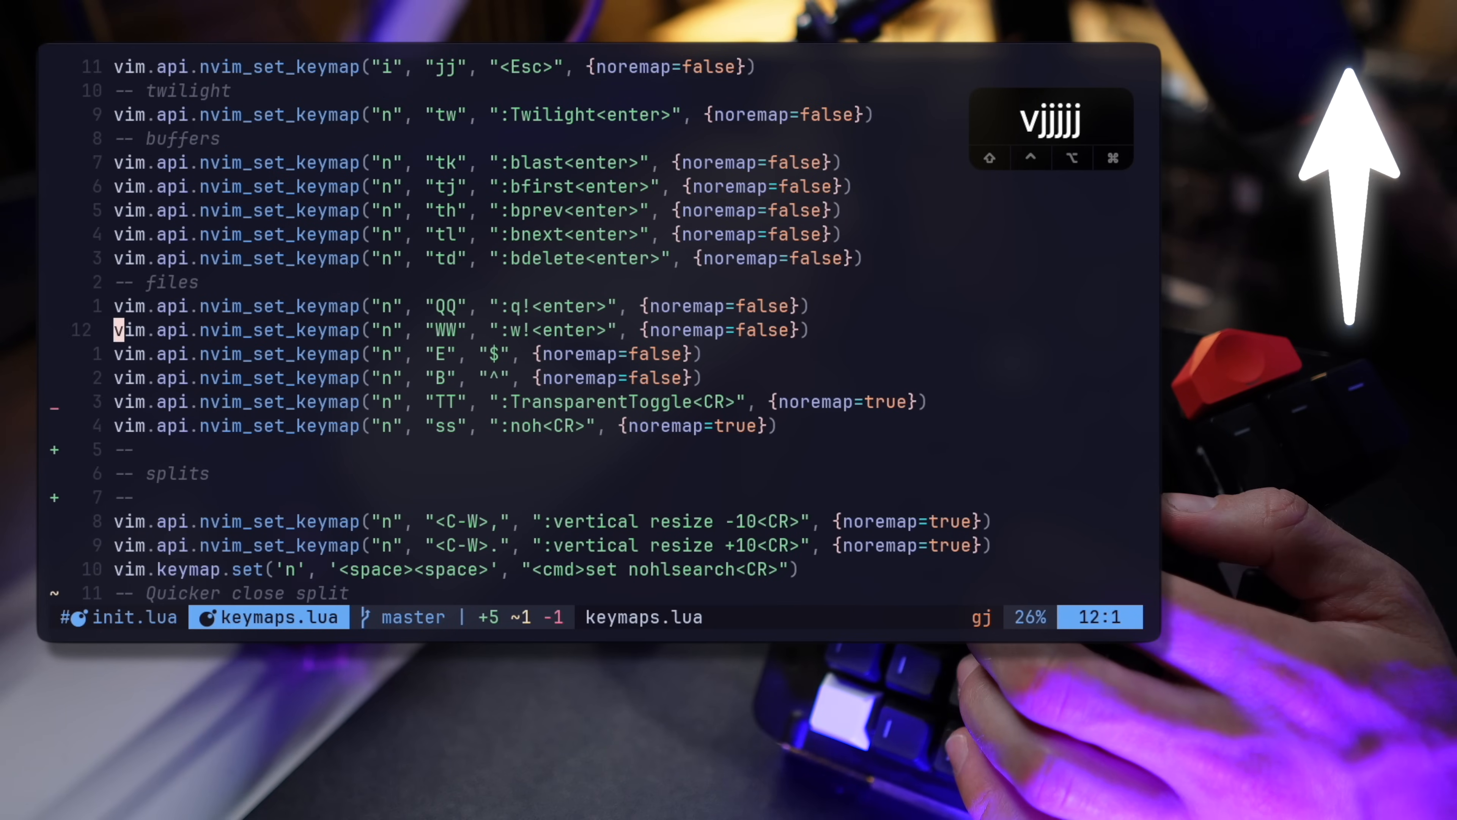
key("j")
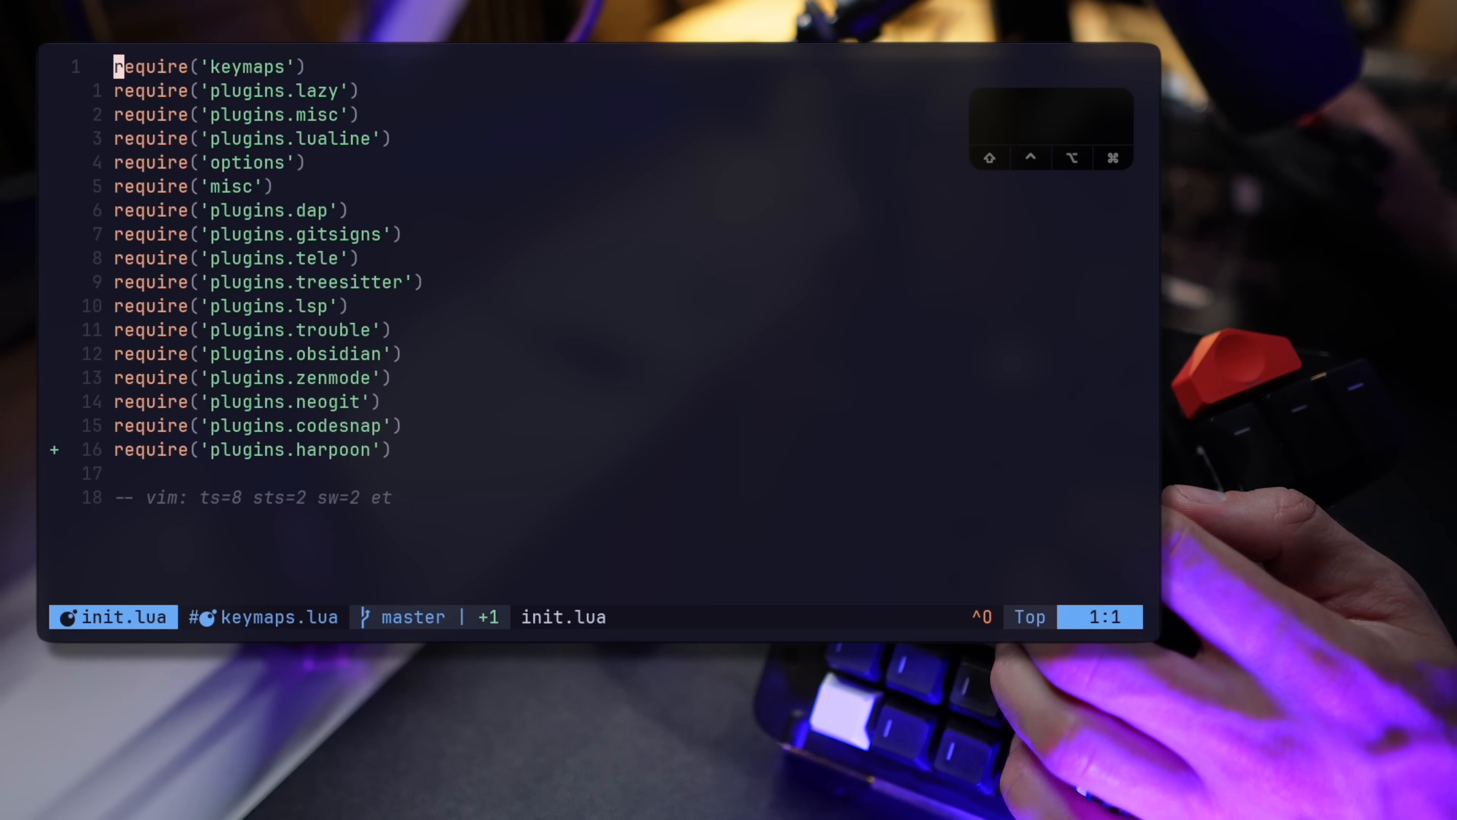
key("V")
type("plu")
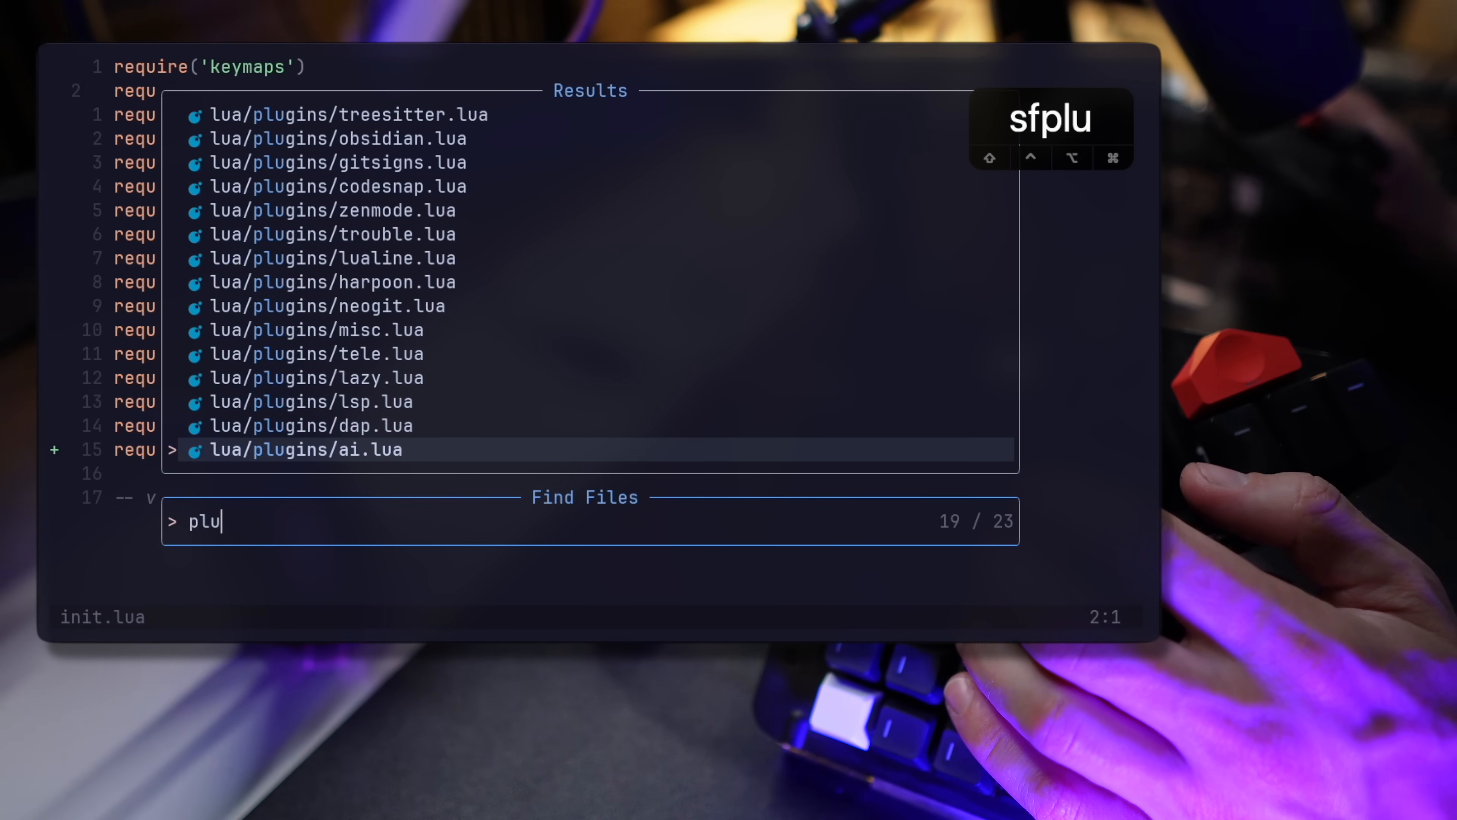
Load lazy.lua and page through its plugin list from the harpoon entry onward.
key("backspace")
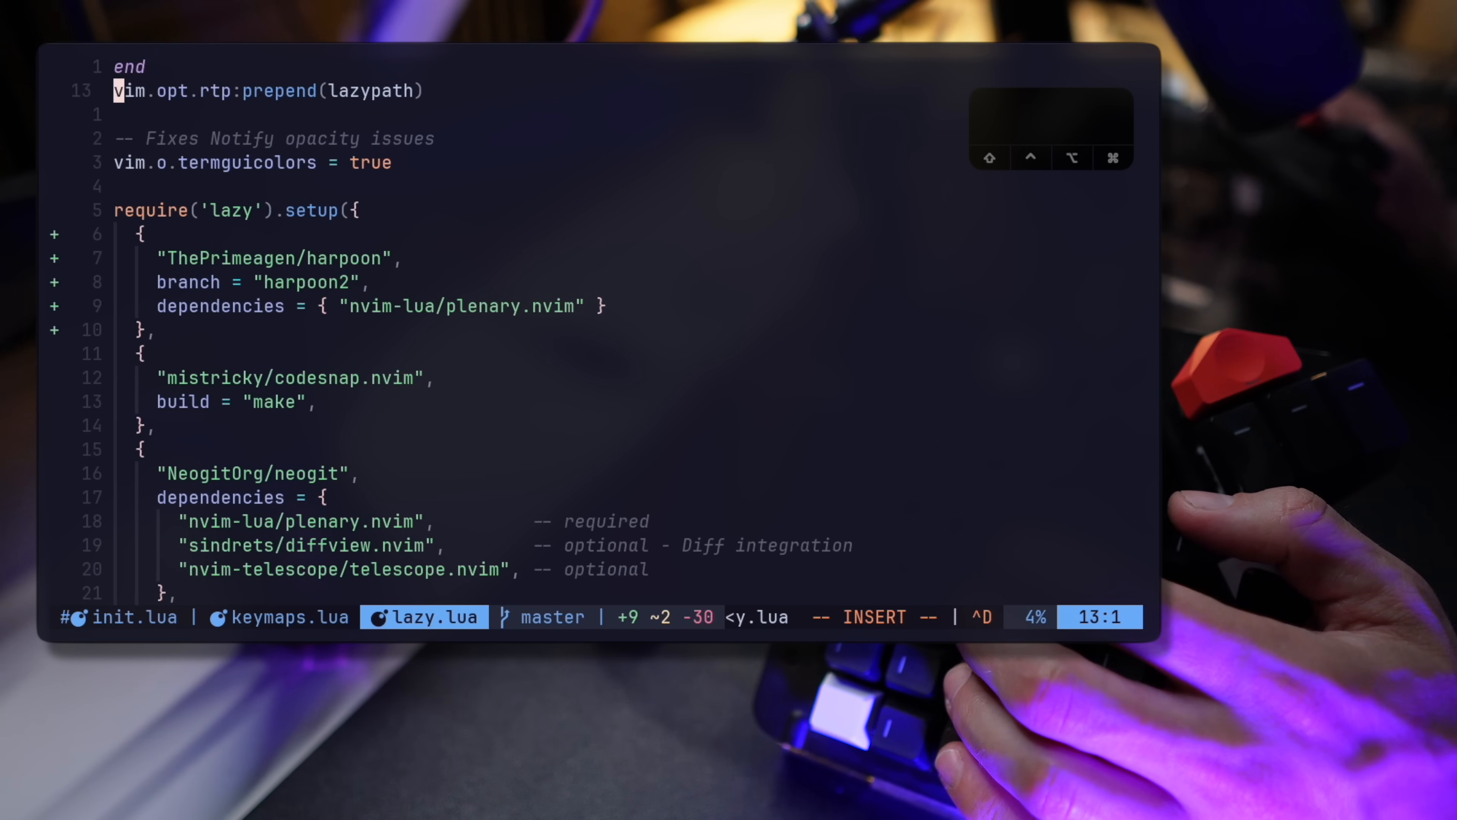
key("5j")
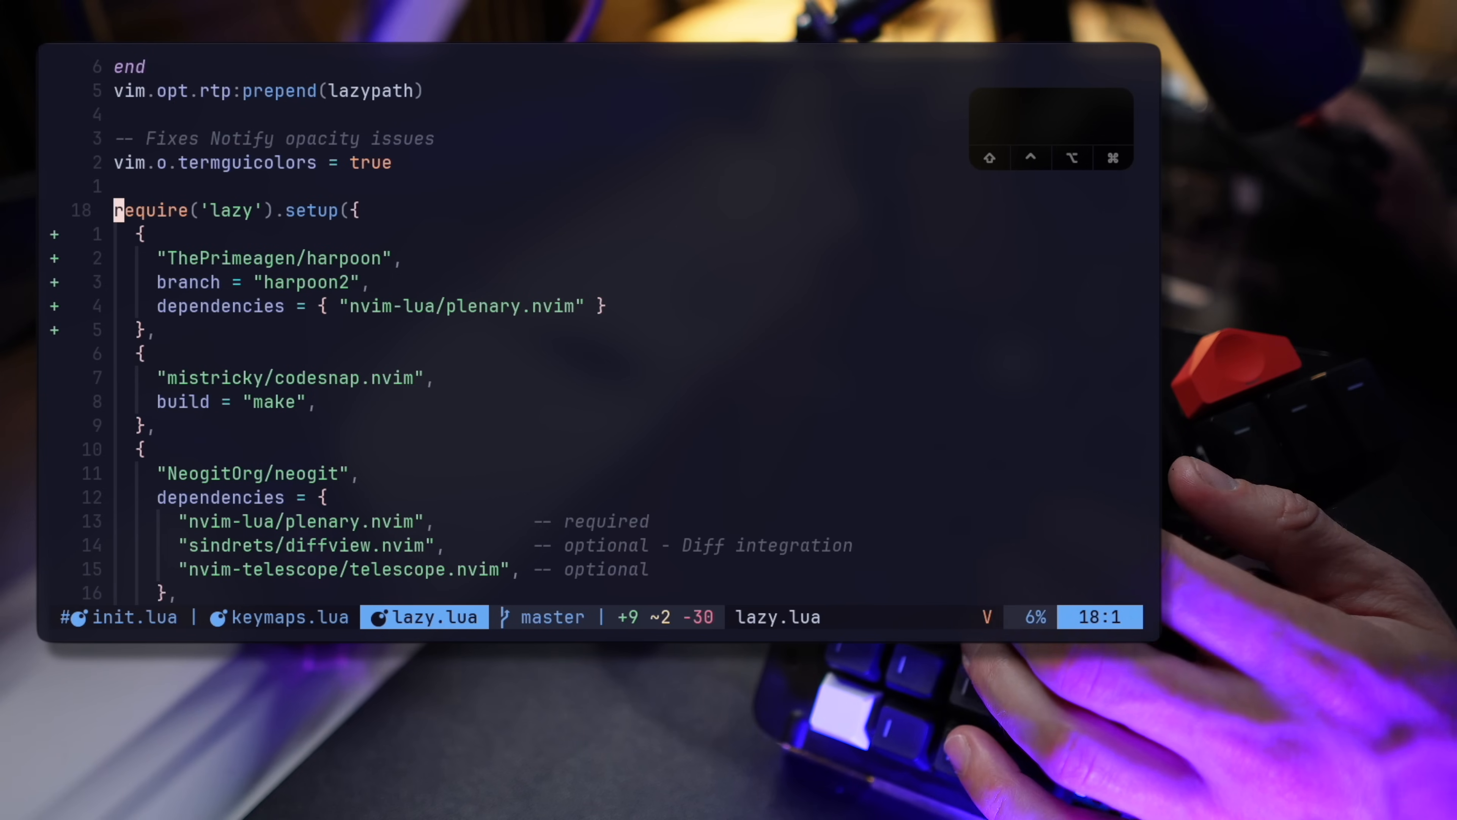
key("j")
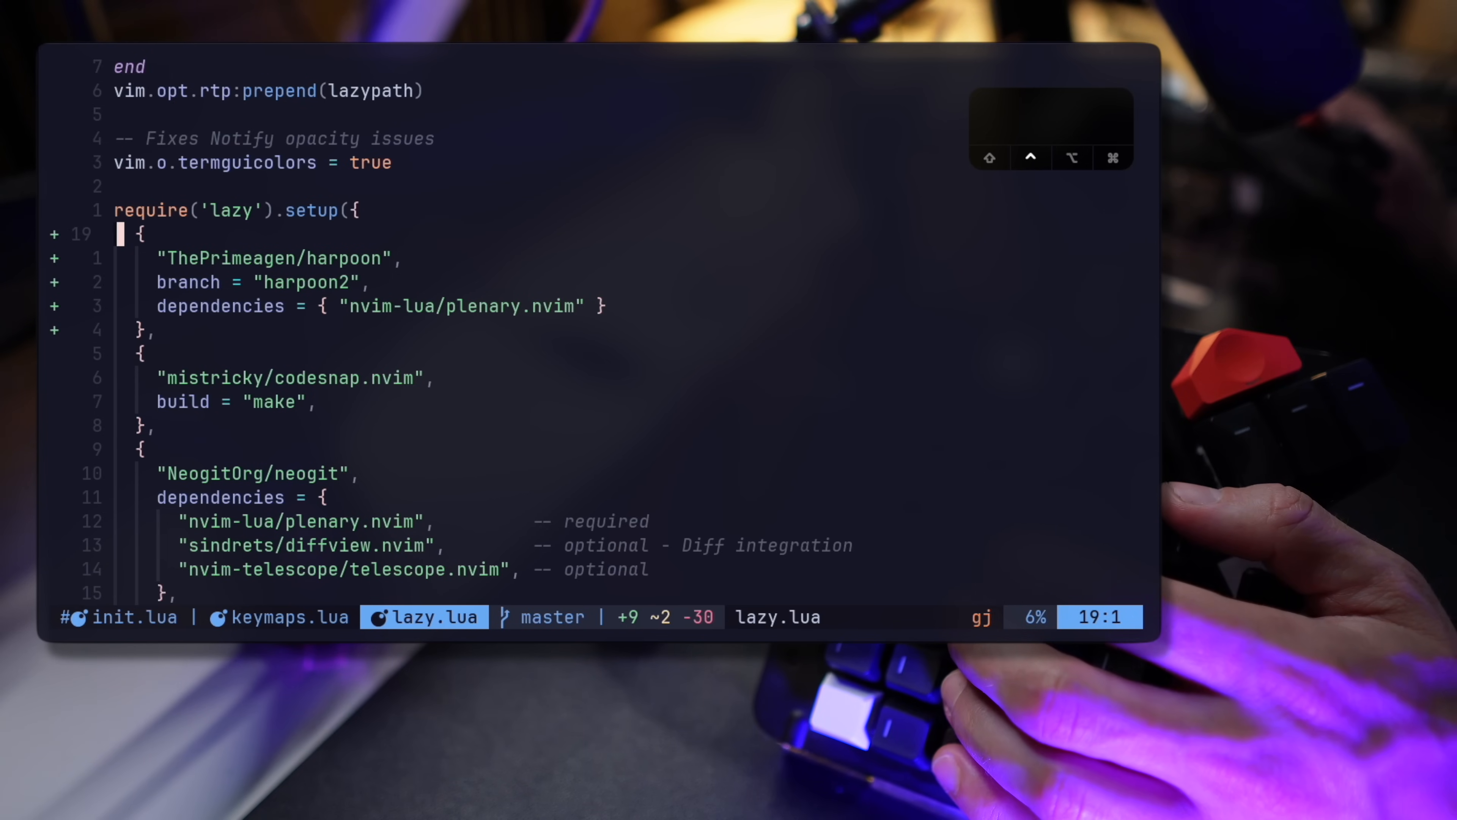
key("ctrl+d")
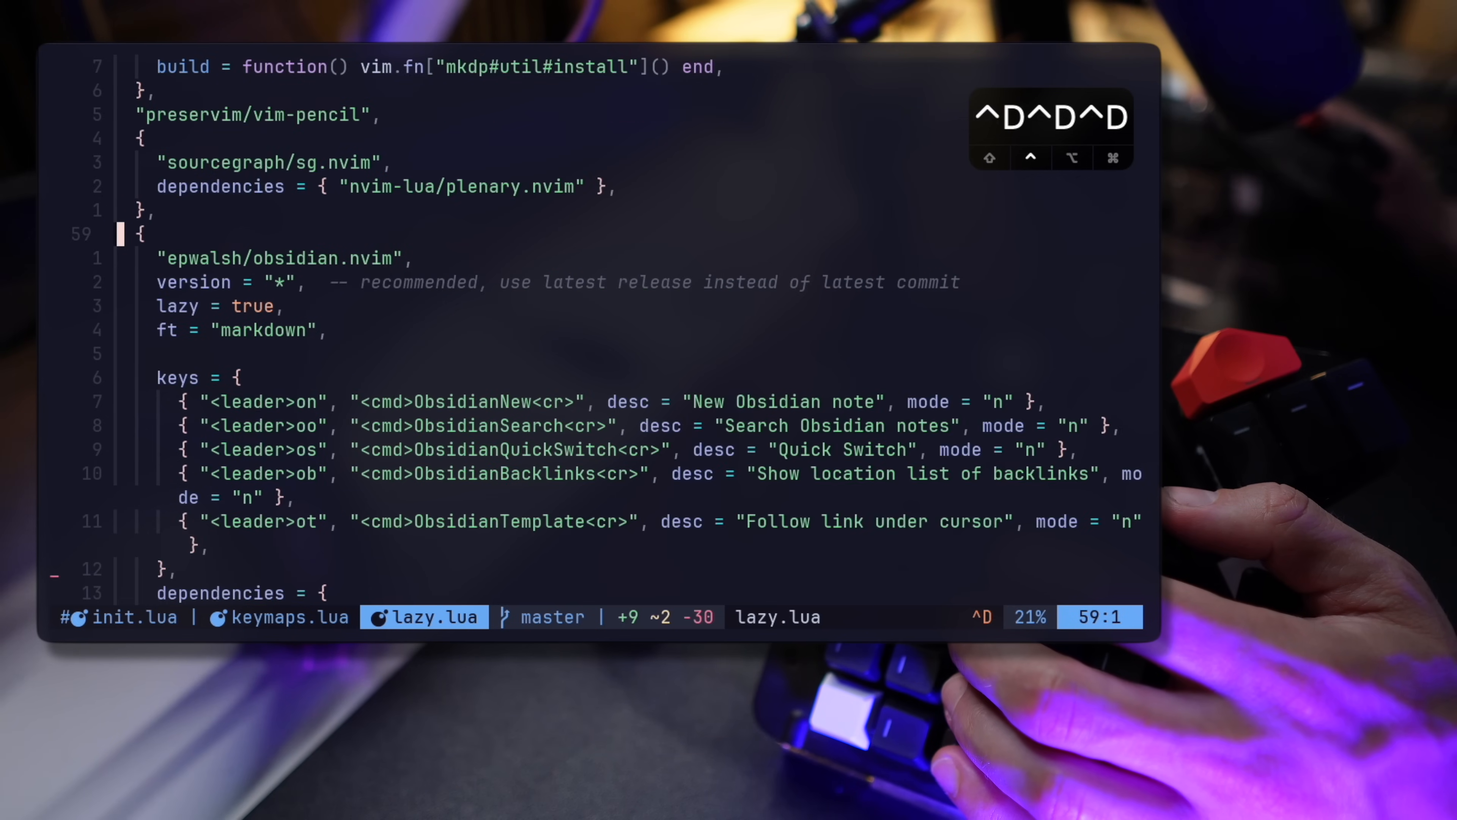
scroll("down", 3)
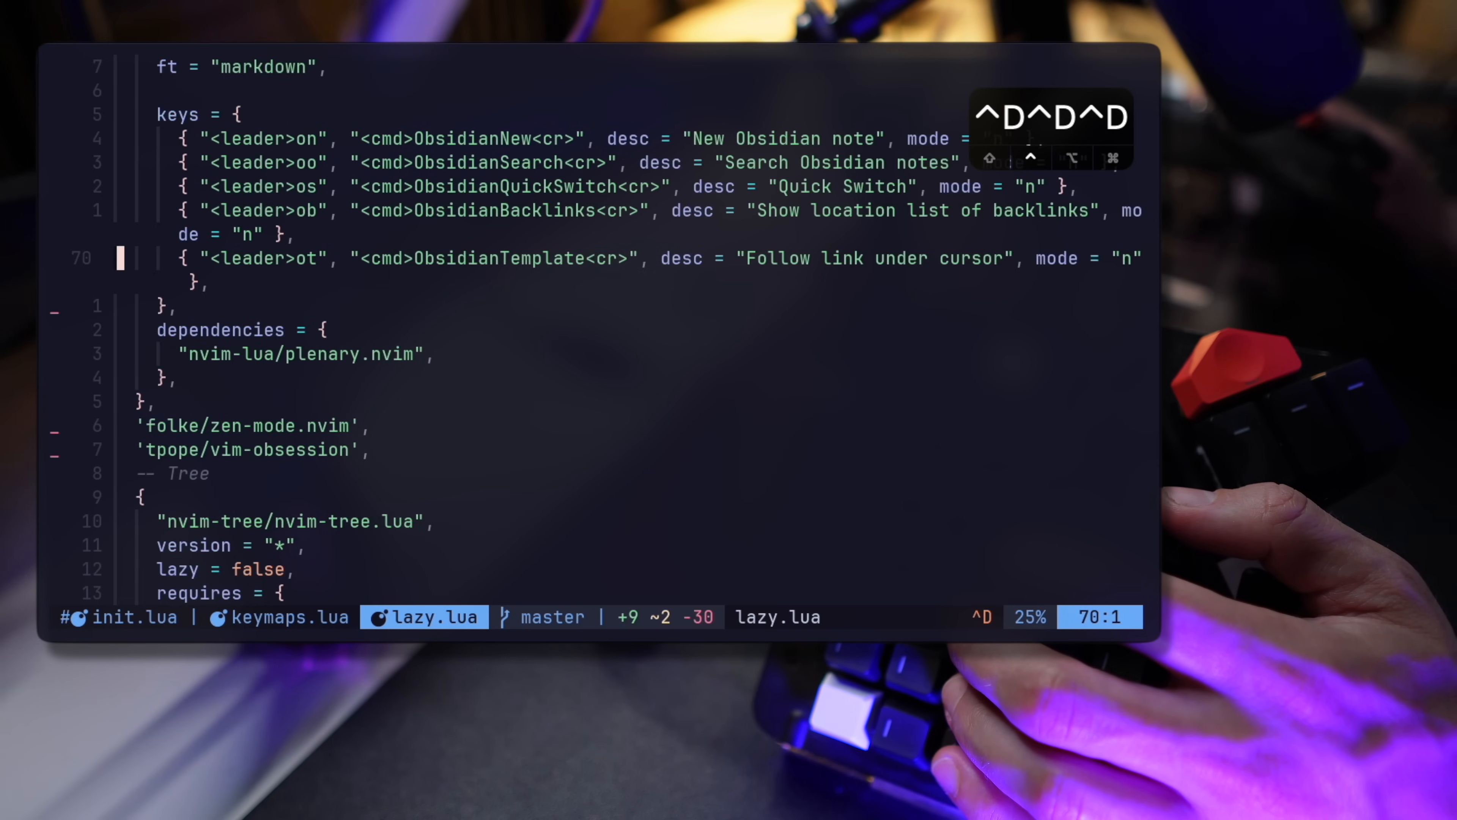
scroll("down", 3)
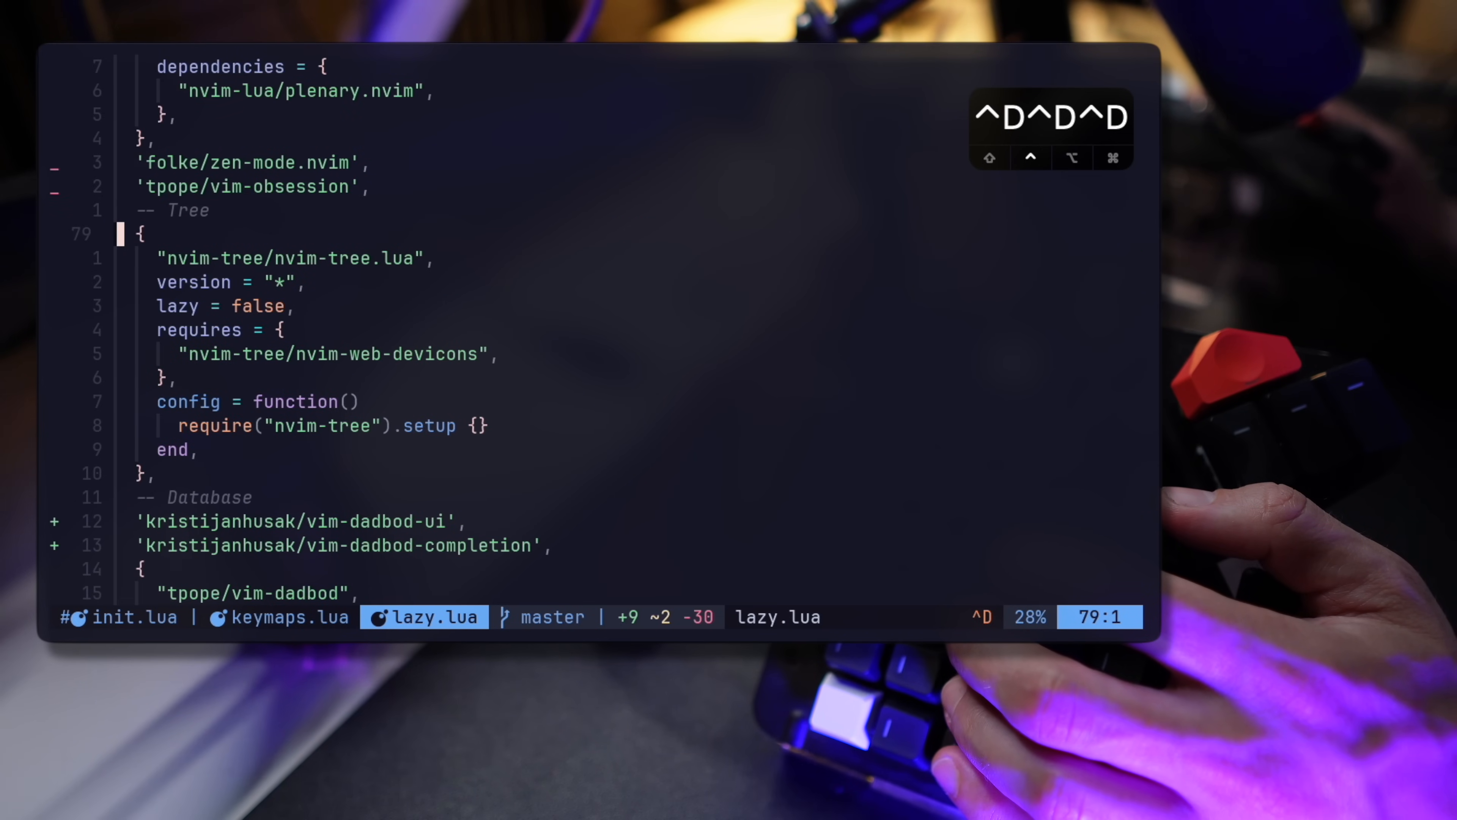
scroll("down", 3)
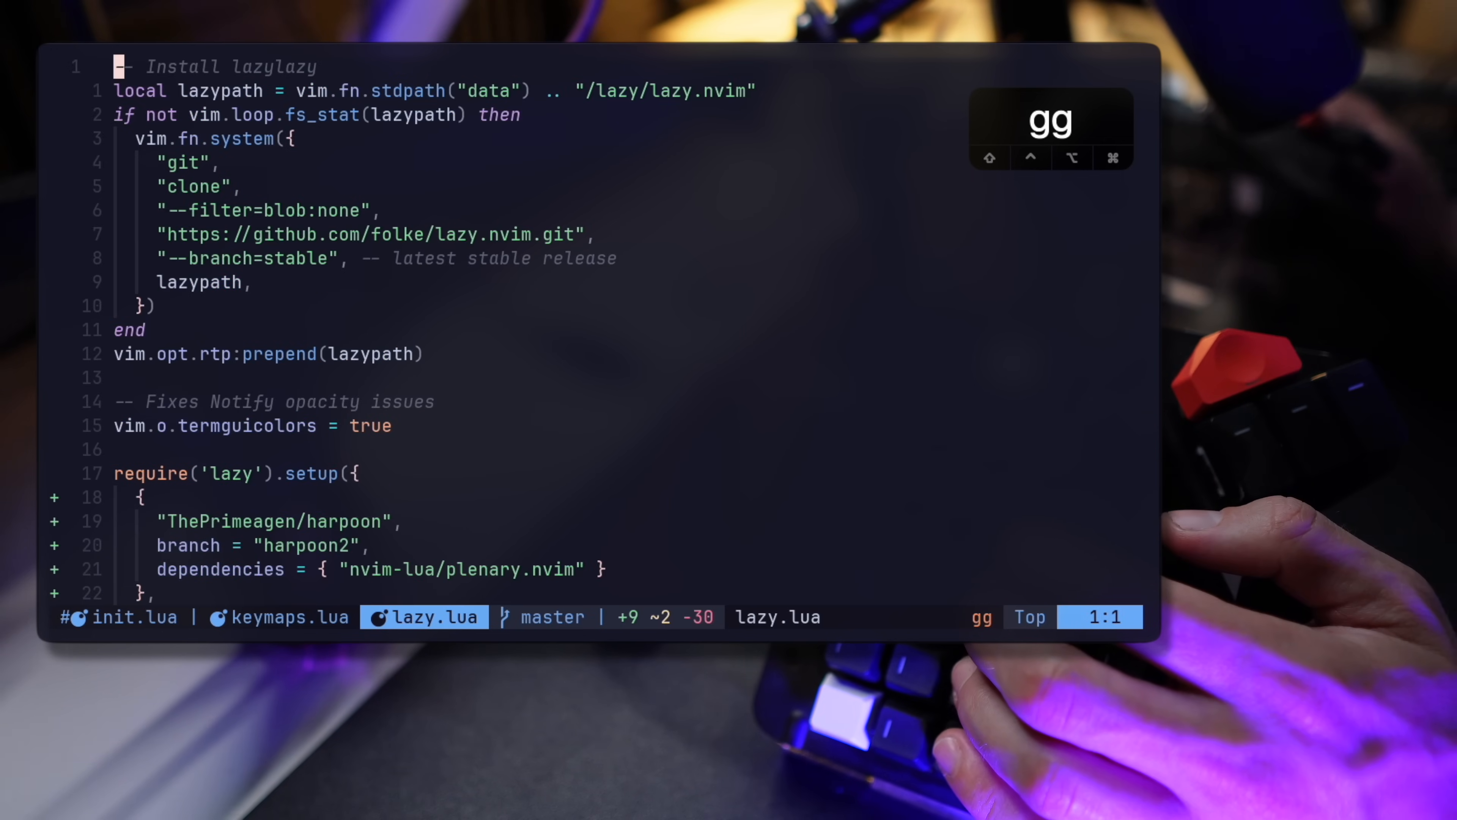
Browse gitsigns.lua and its keymaps, then search for the lualine config.
type("gitsig")
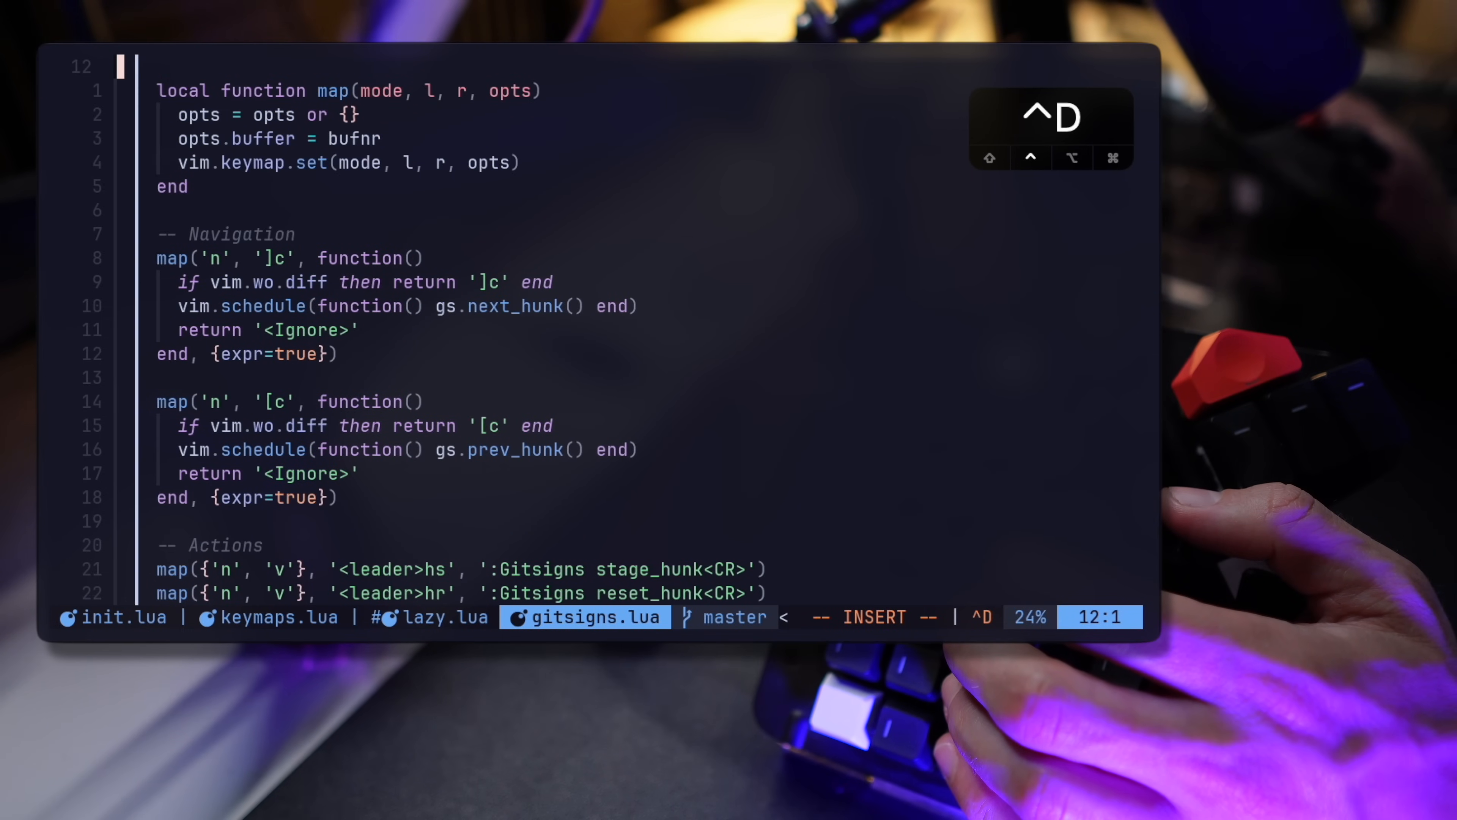
key("ctrl+d")
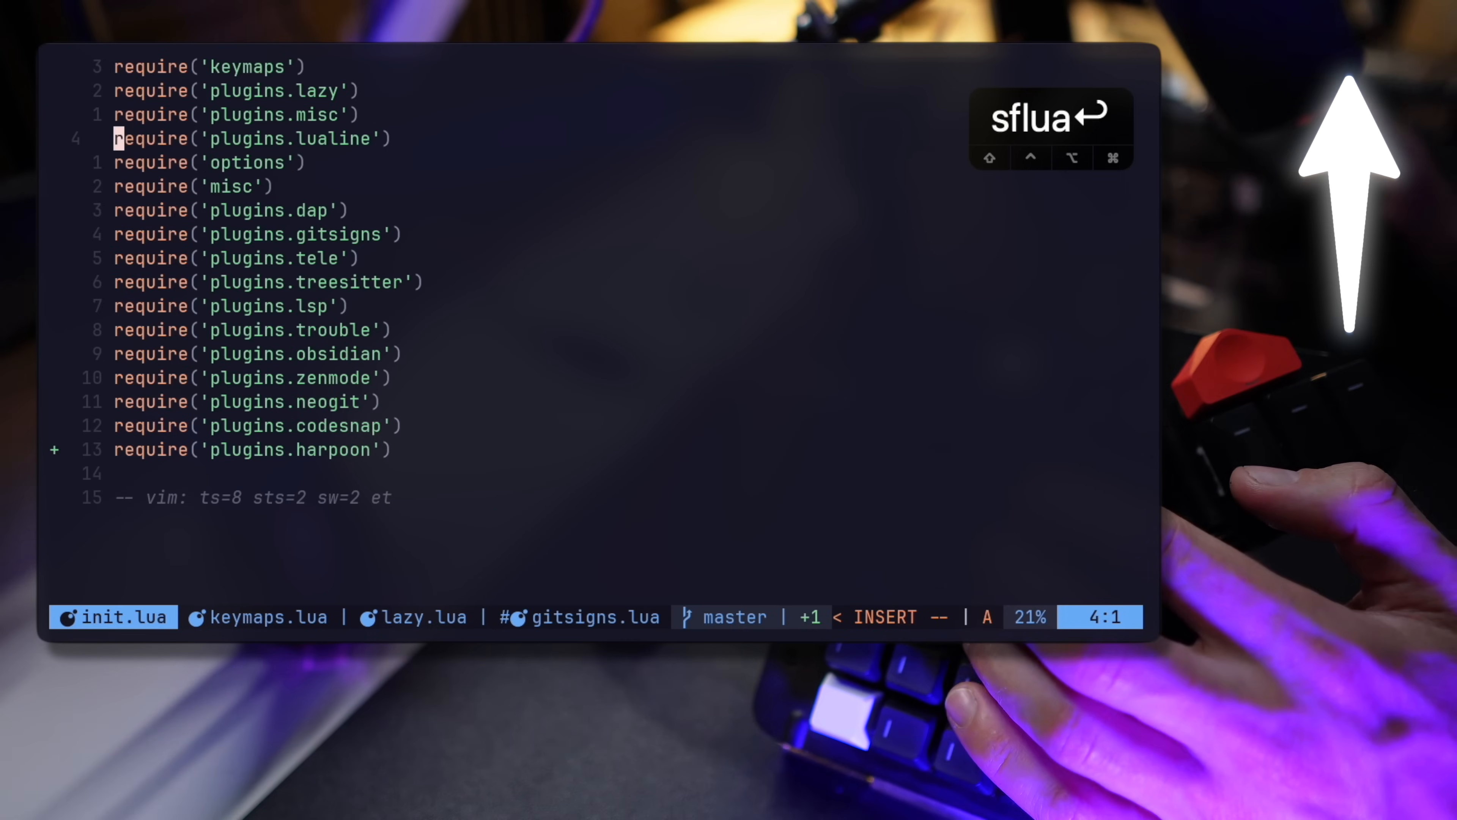
type("luali")
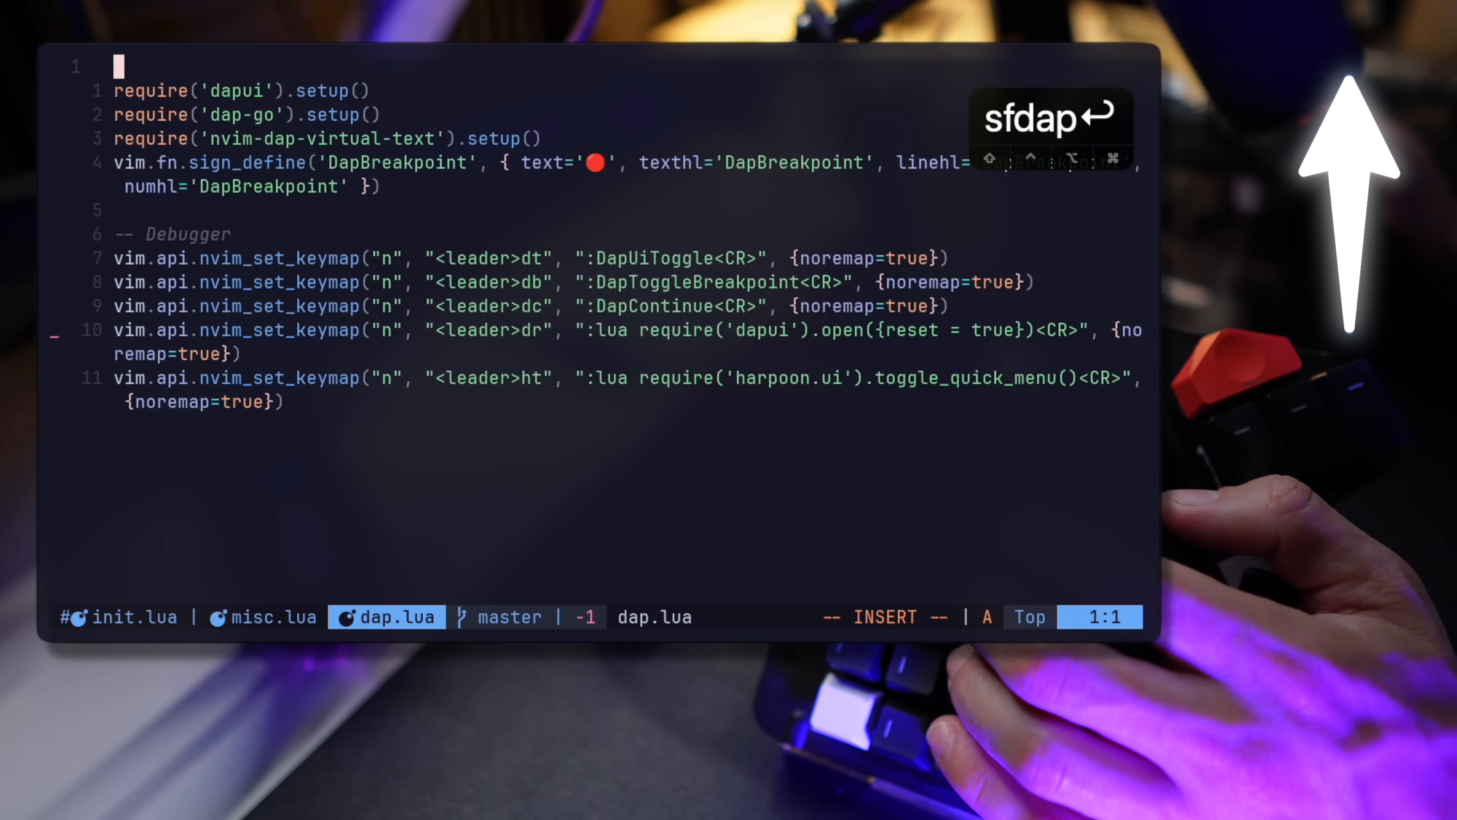
Find tele.lua and page through the Telescope setup and mappings.
type("tele")
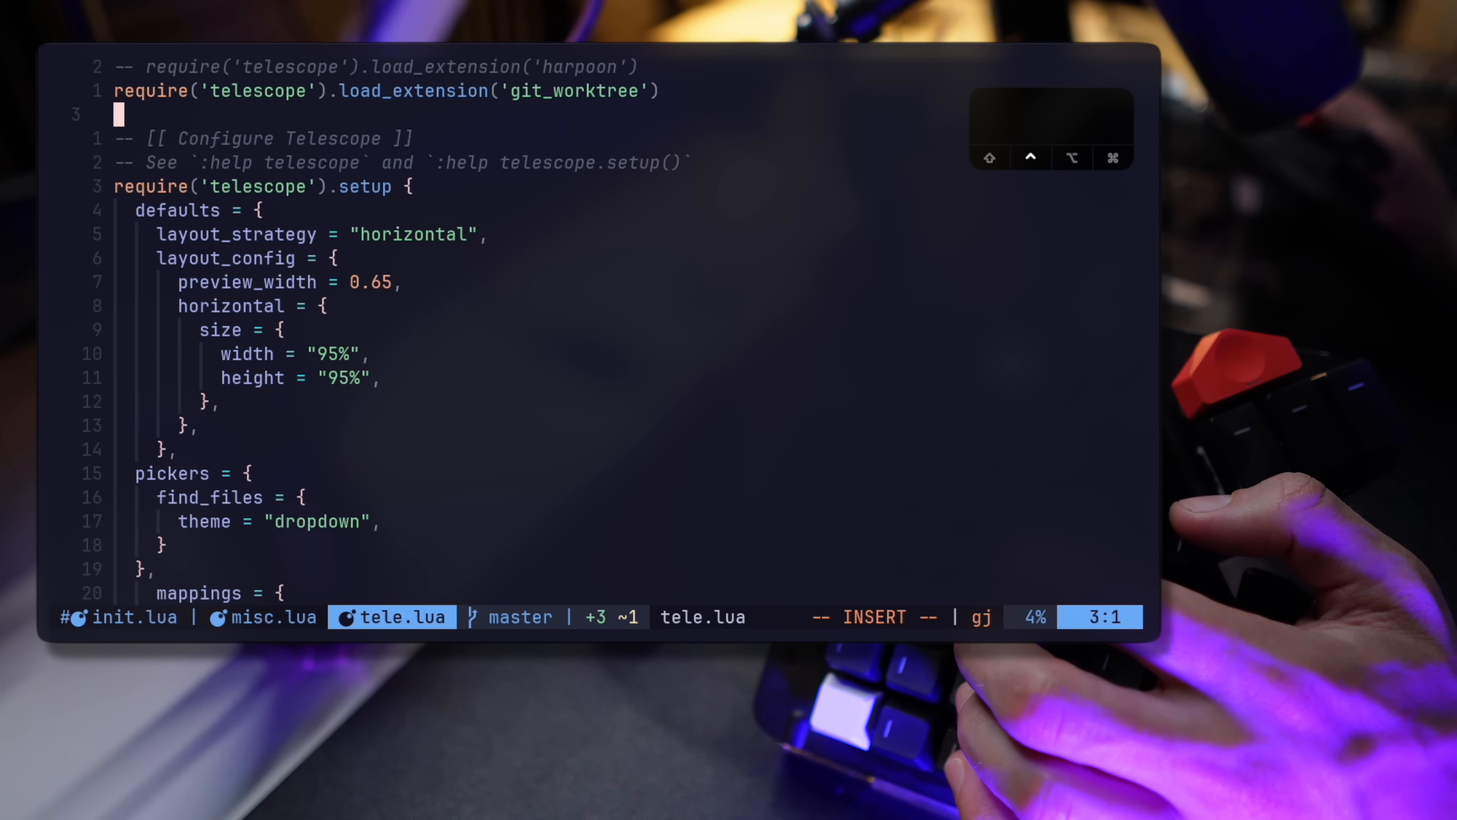
key("ctrl+d")
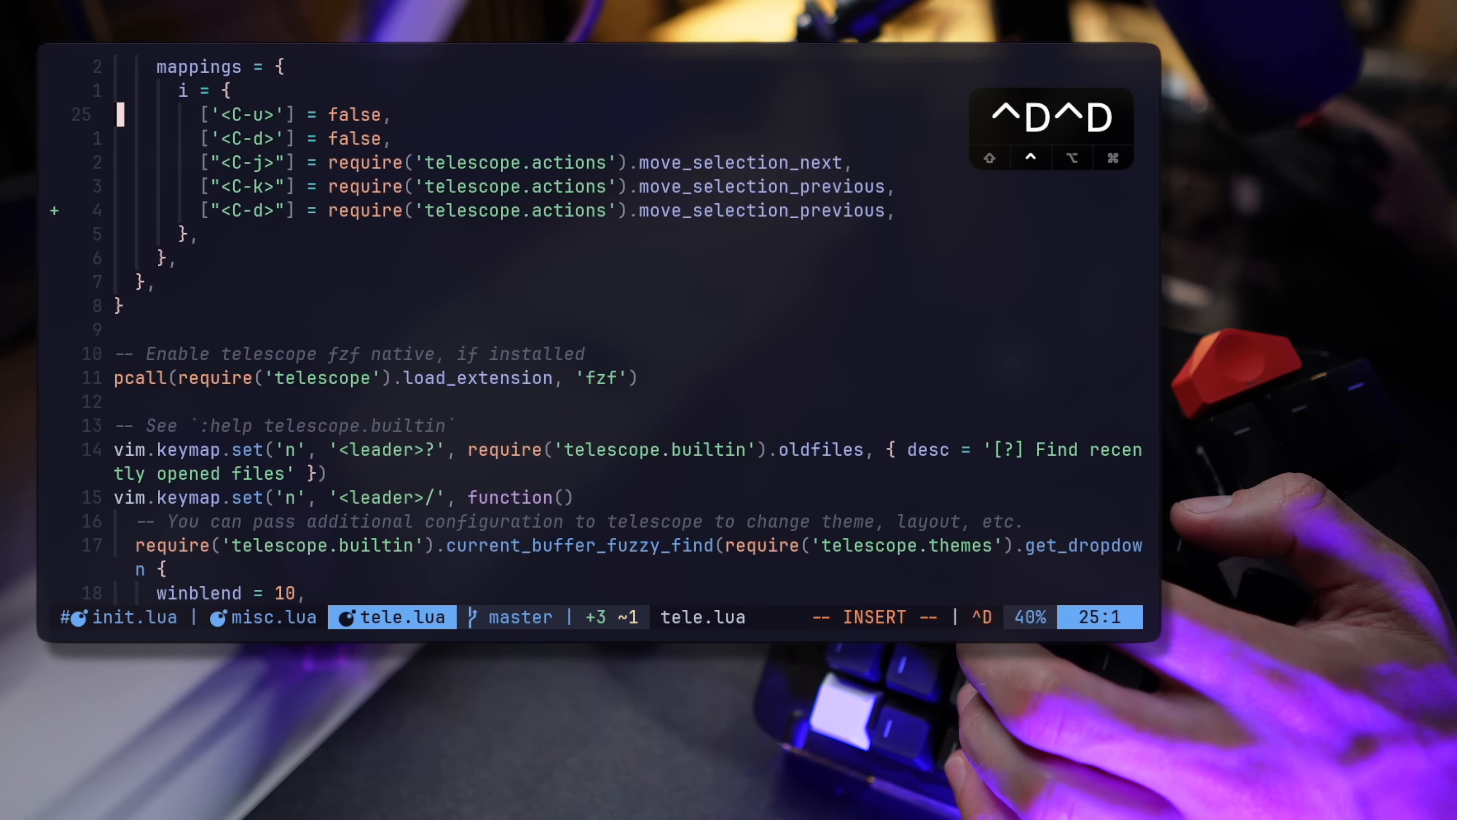
key("ctrl+d")
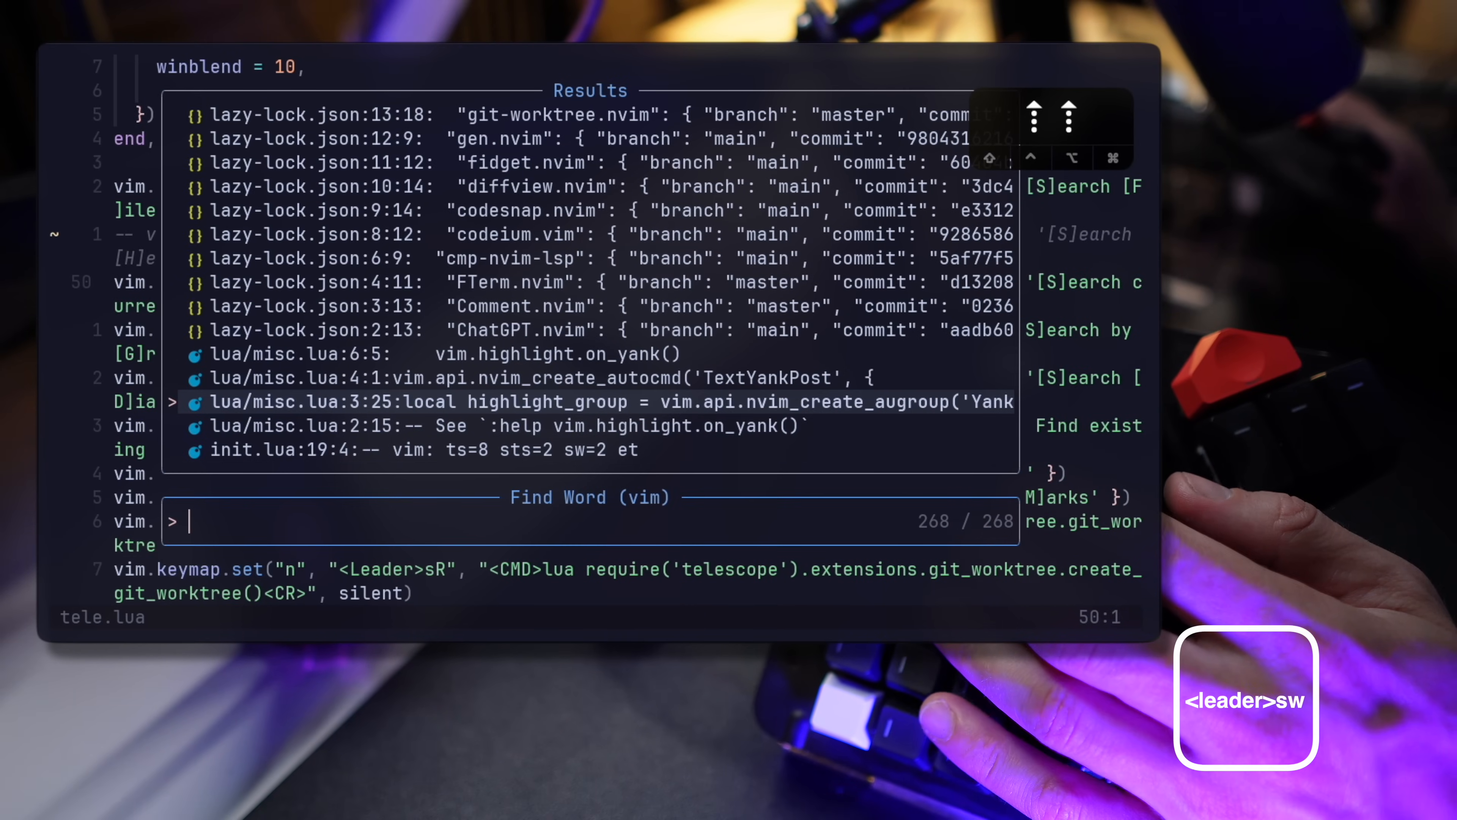
Filter the word and grep pickers with 'lua', 'wo', 'cv' and 'im' before reaching treesitter.lua.
type("lua")
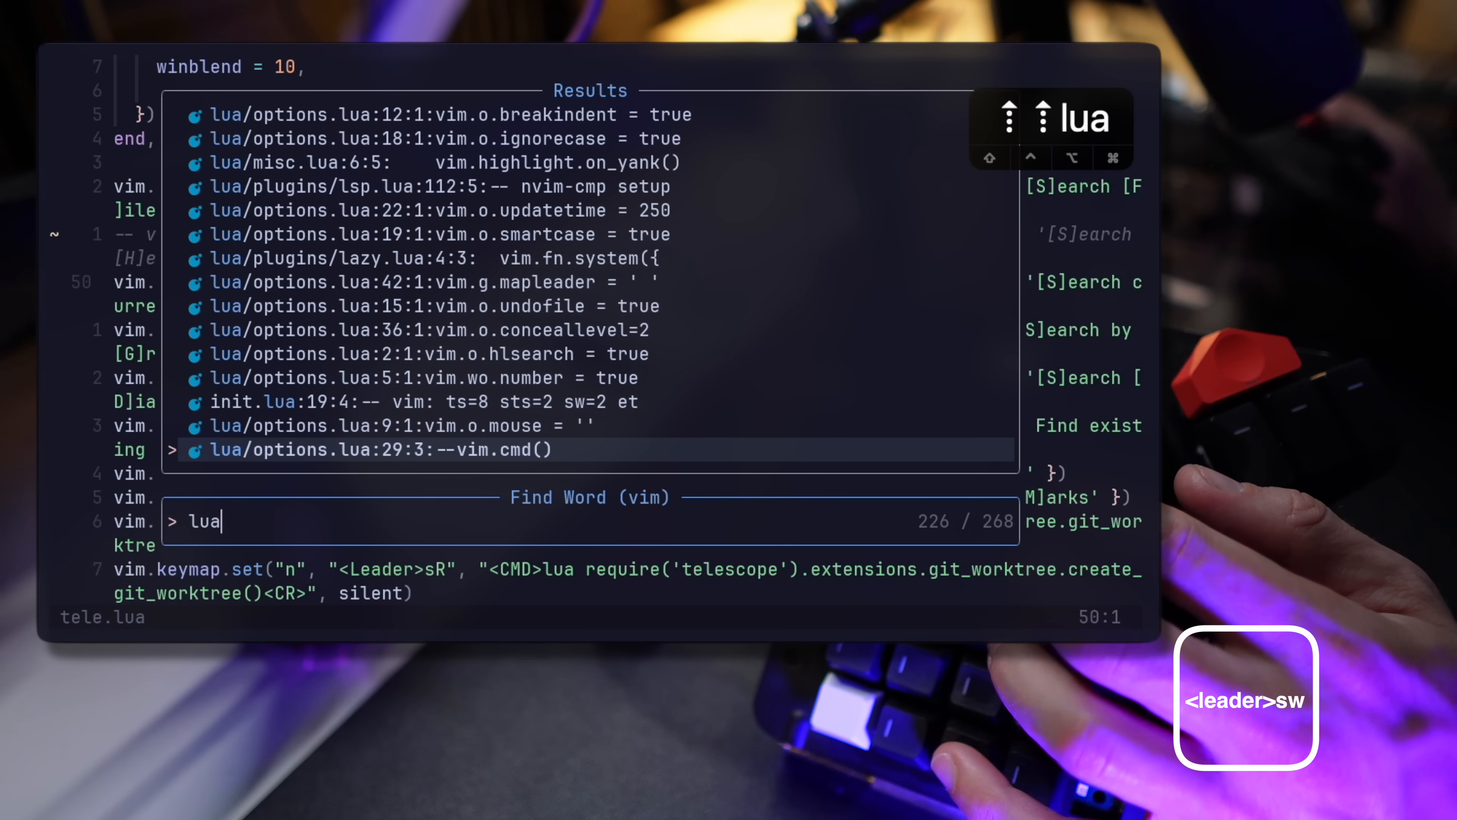
type("wo")
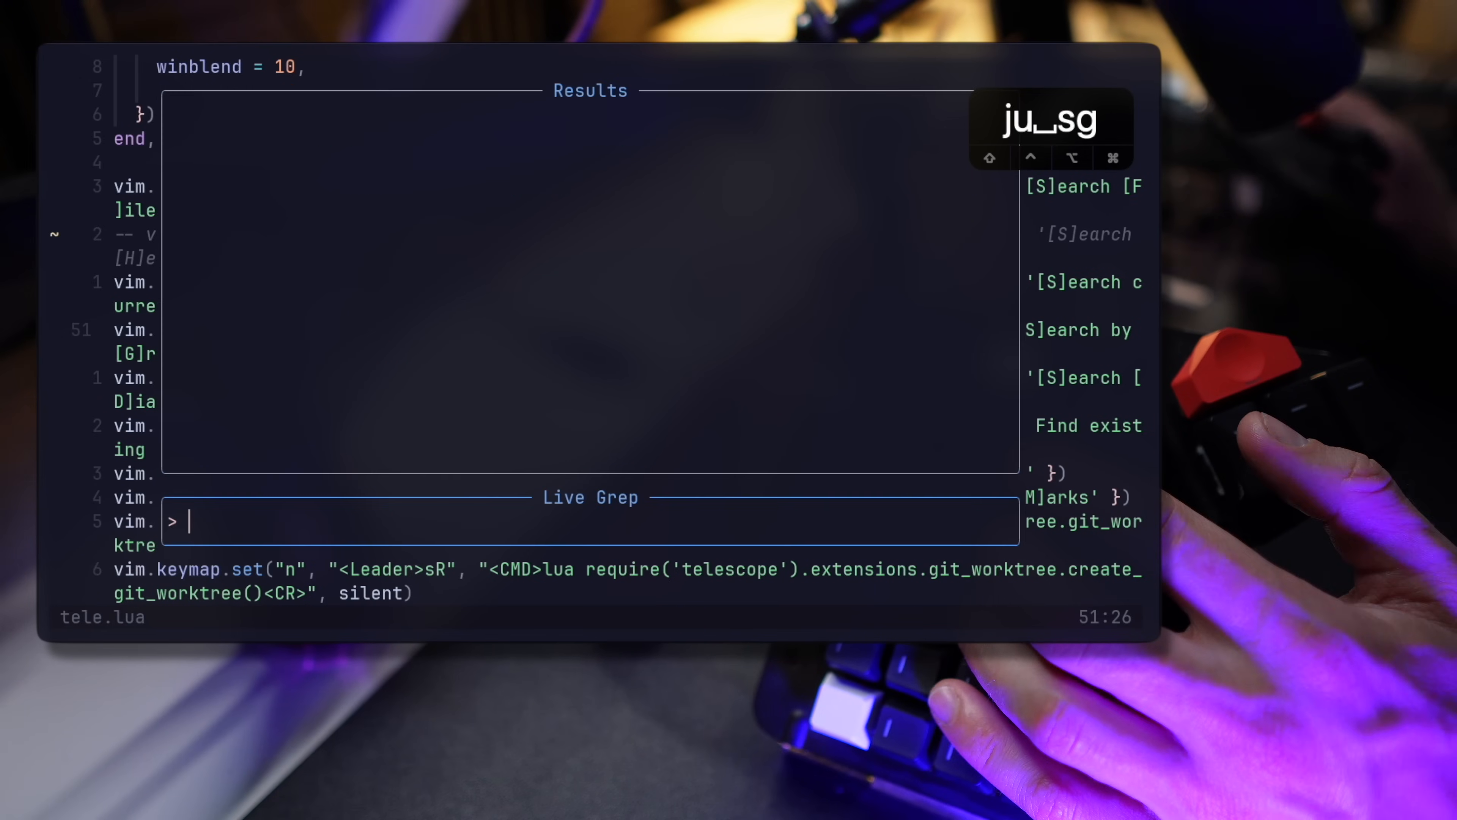
type("cv")
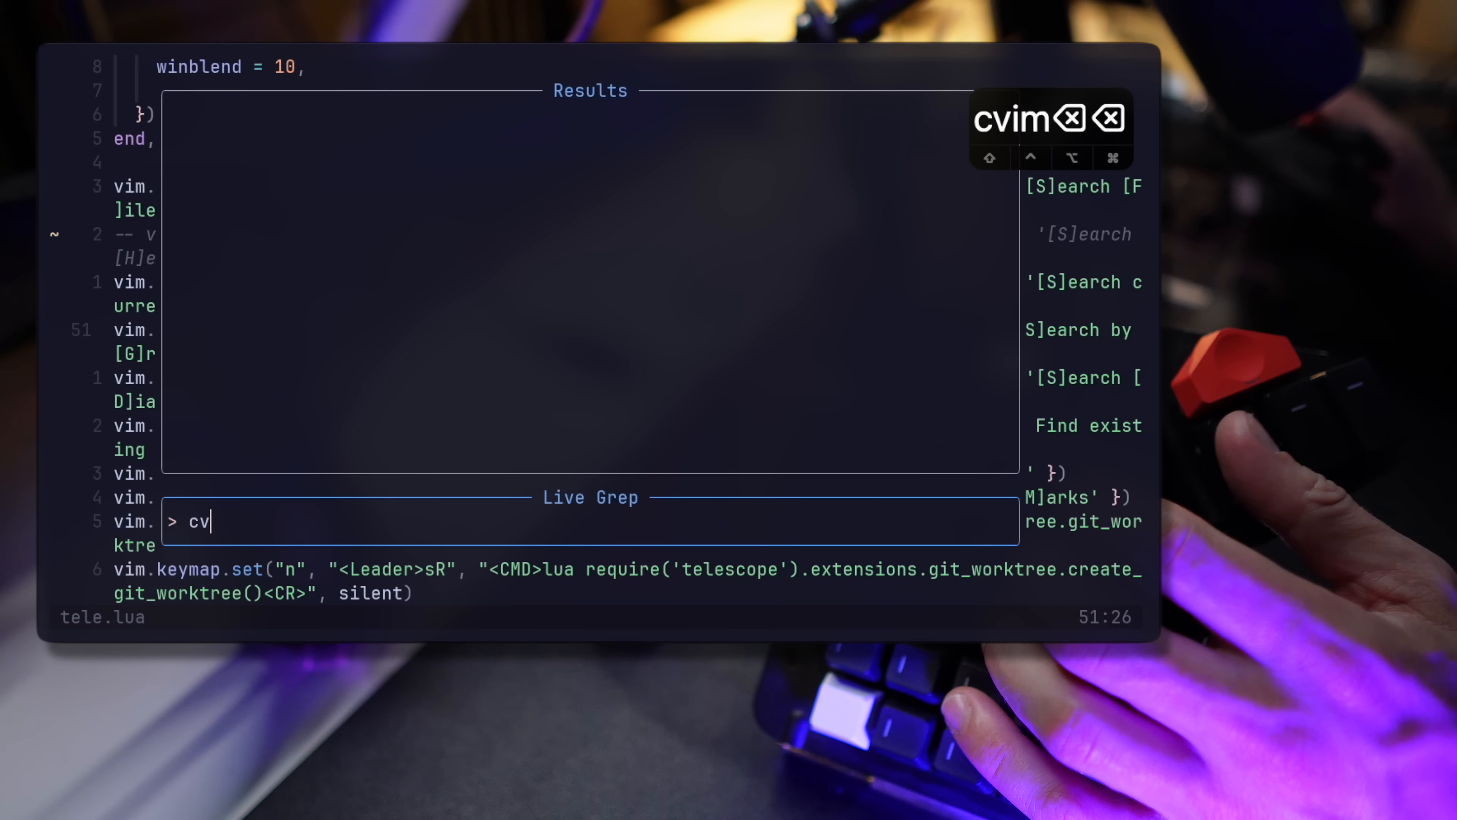
type("im")
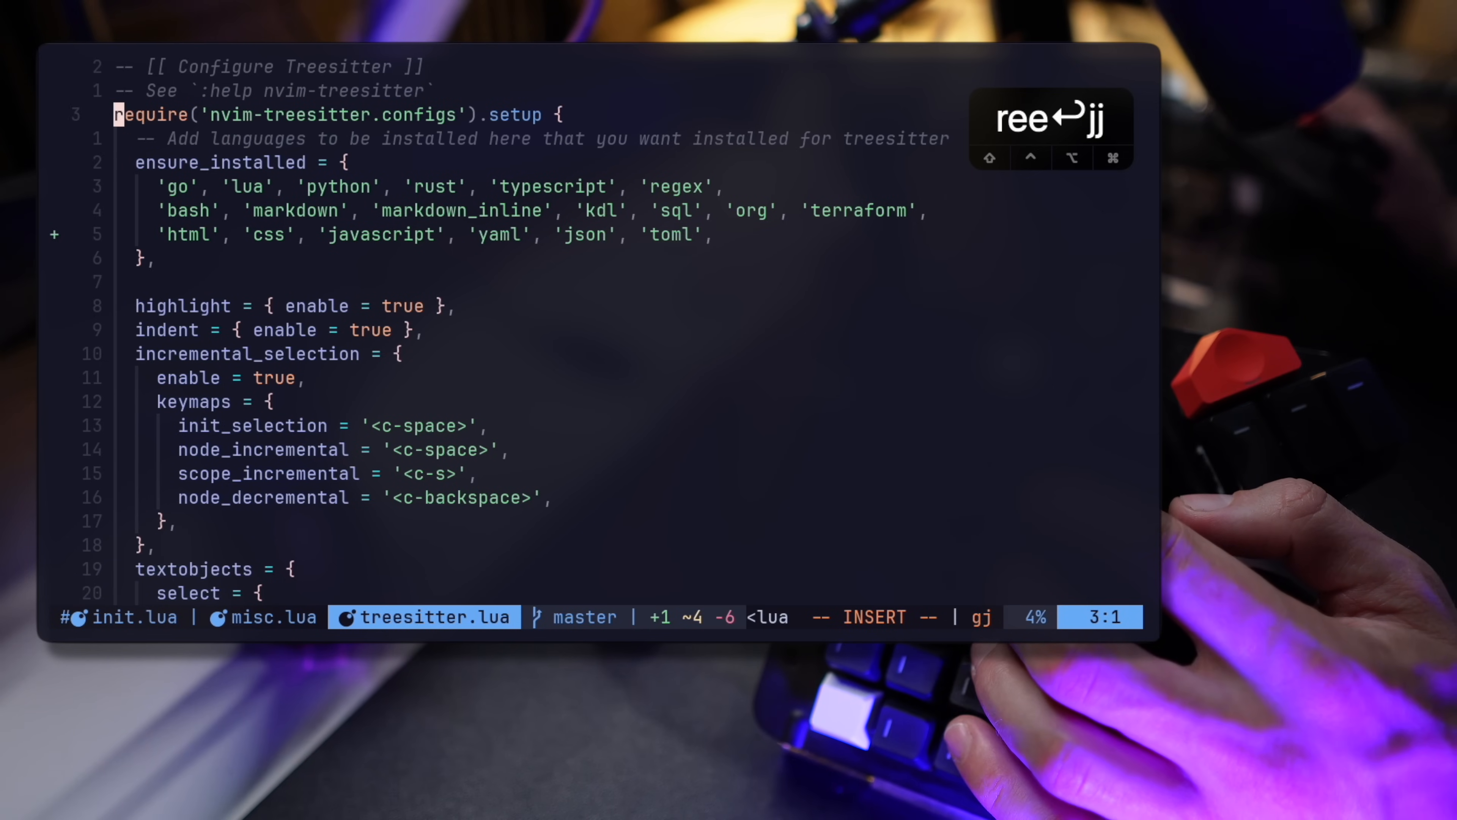
Select lines in sessionx.sh and scroll through its additional_input function.
key("V")
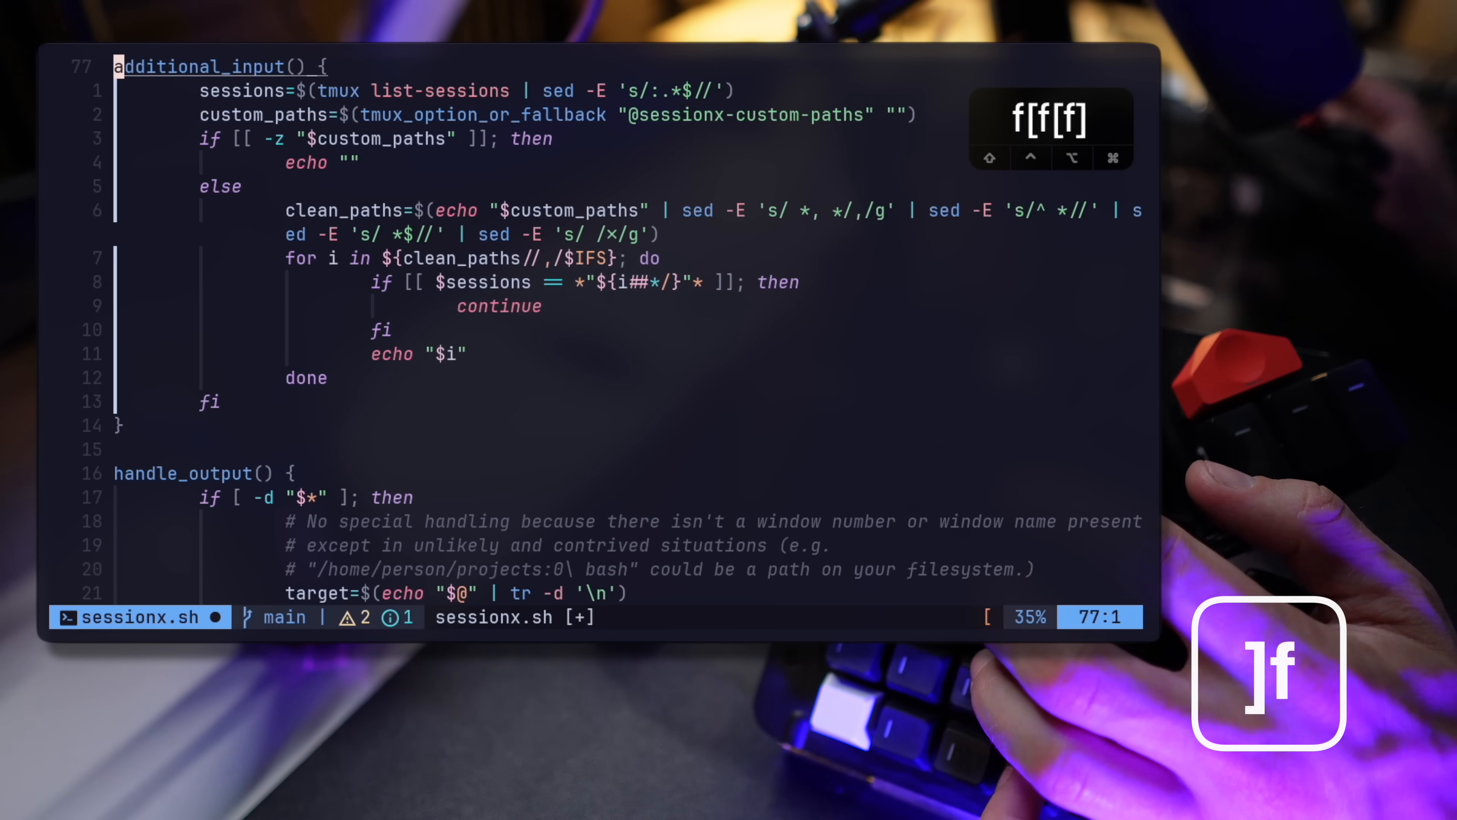
scroll("down", 3)
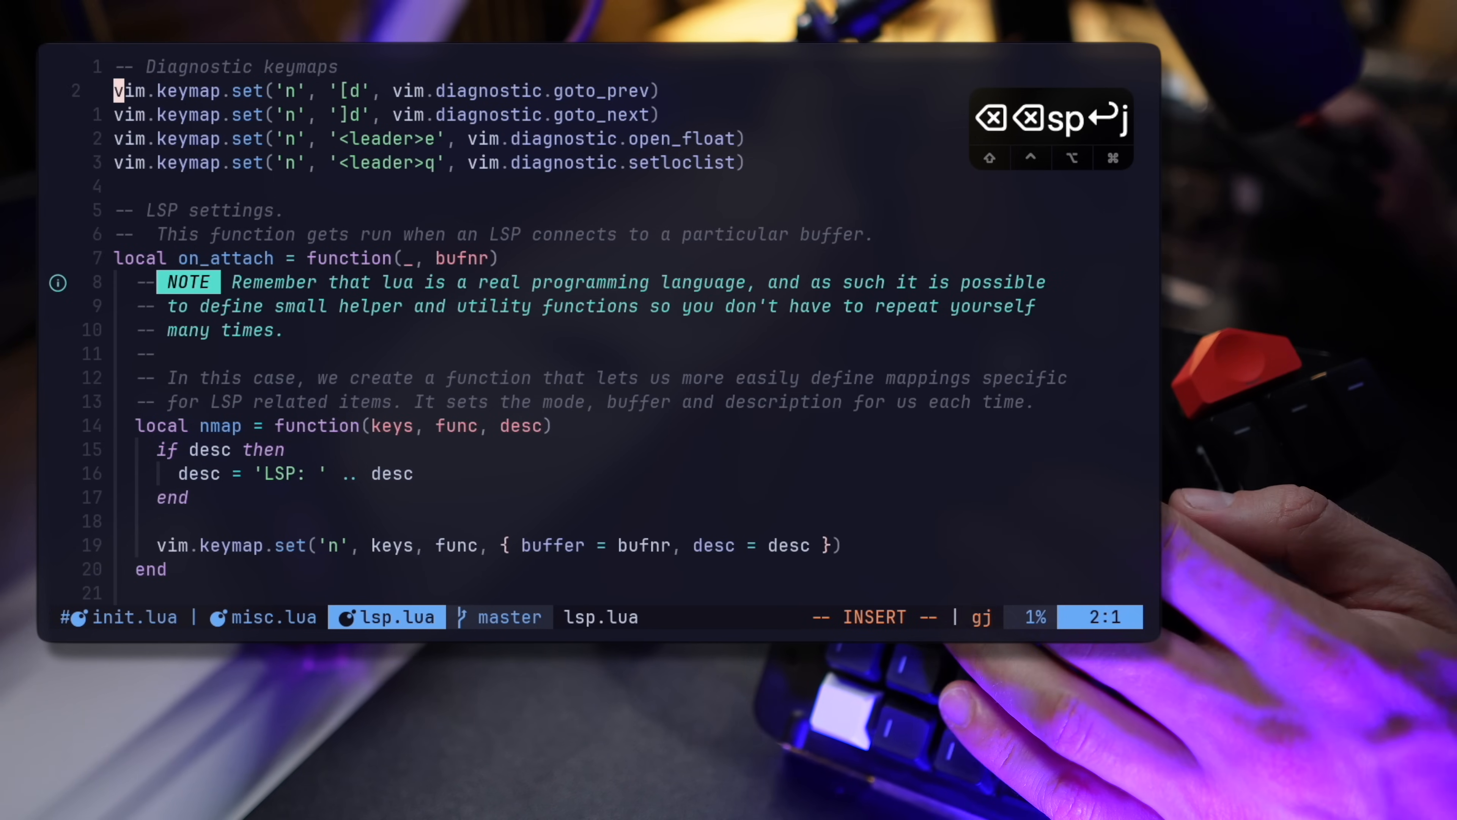
key("j")
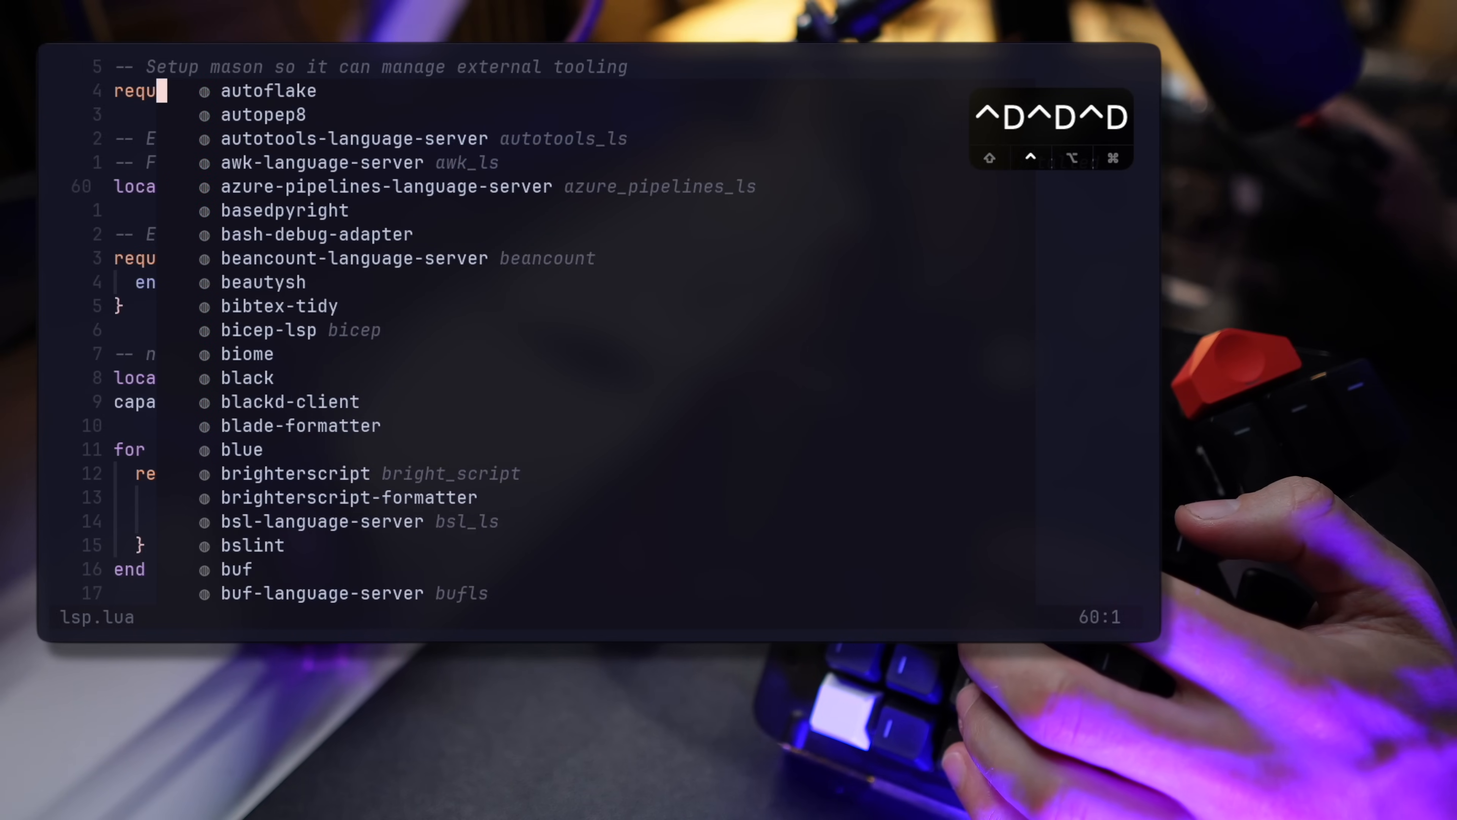
Scroll the Mason install candidates list shown over lsp.lua.
scroll("down", 3)
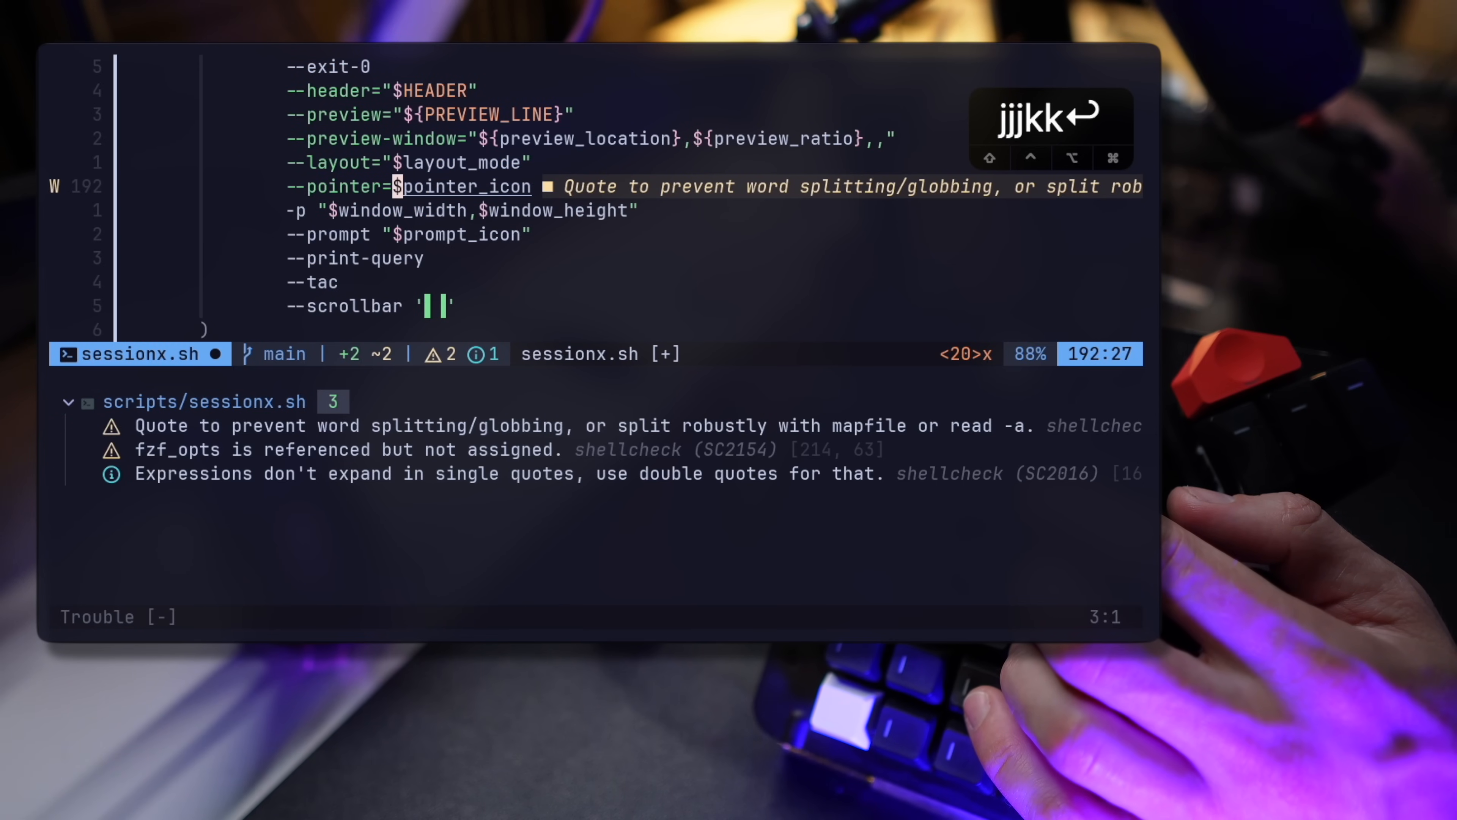
Jump from the Trouble panel to the chosen shellcheck warning in sessionx.sh.
key("o")
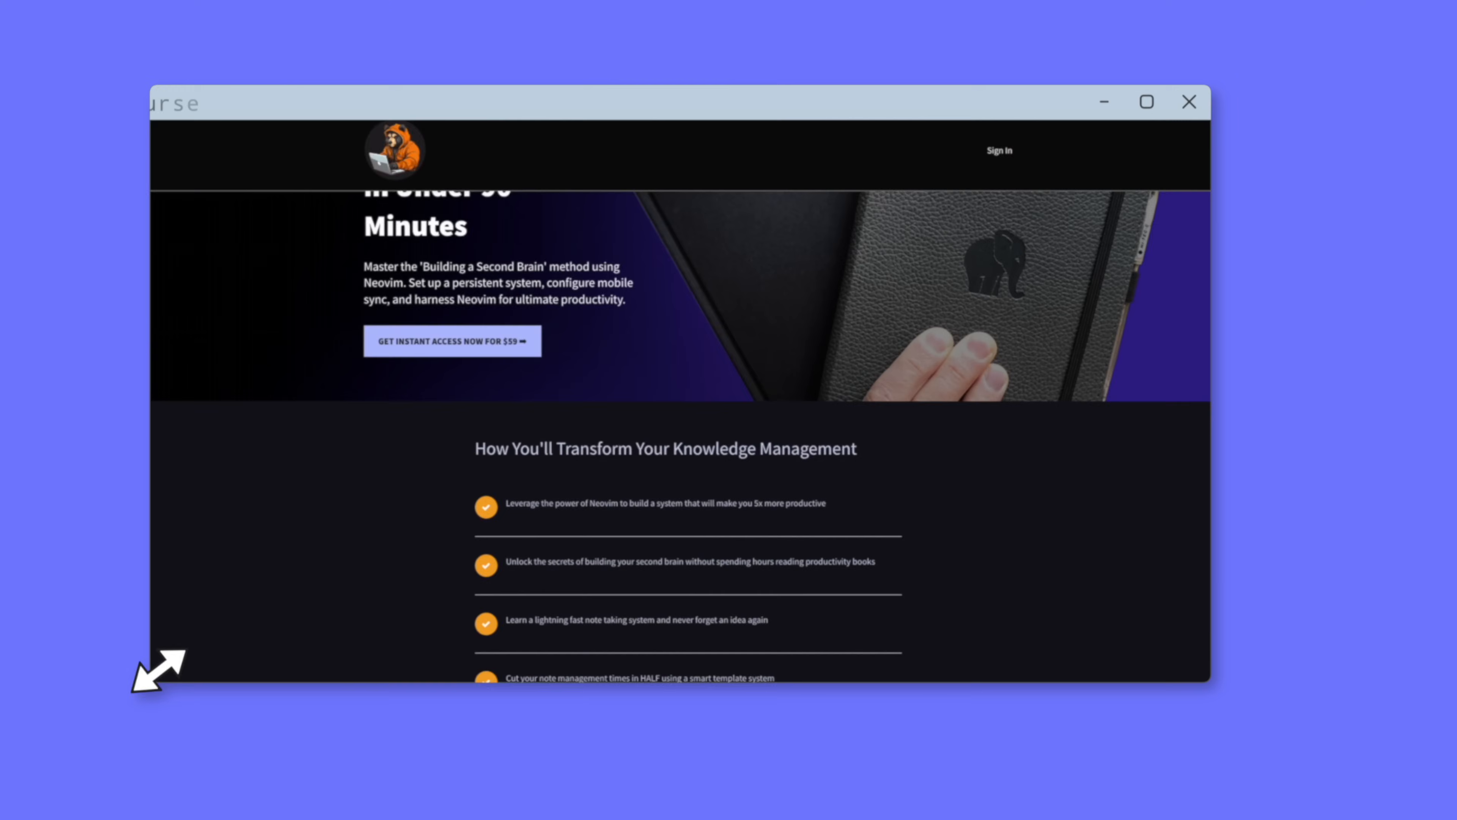
Scroll the course landing page down to its introduction video.
scroll("down", 3)
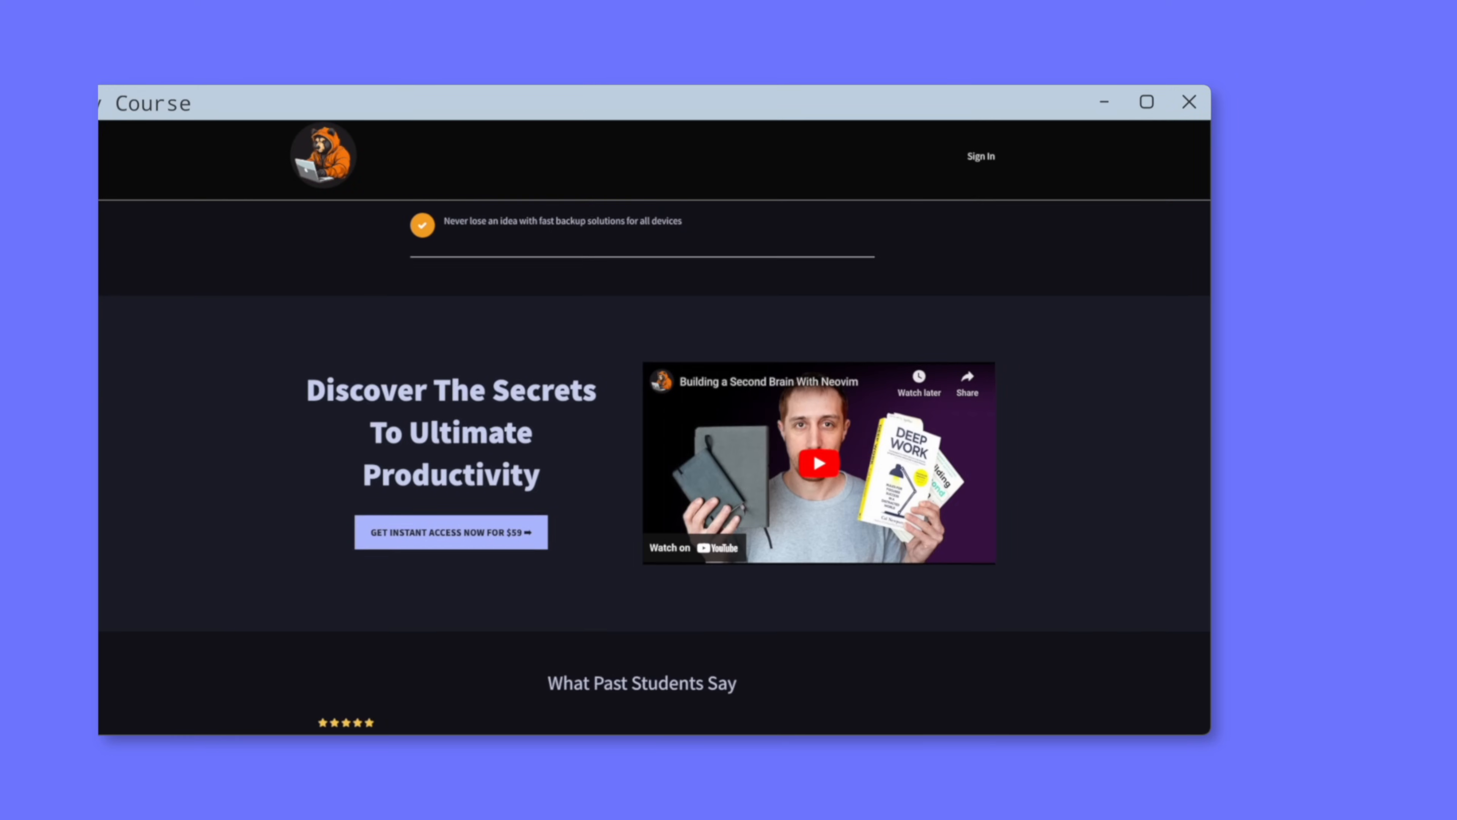
scroll("down", 3)
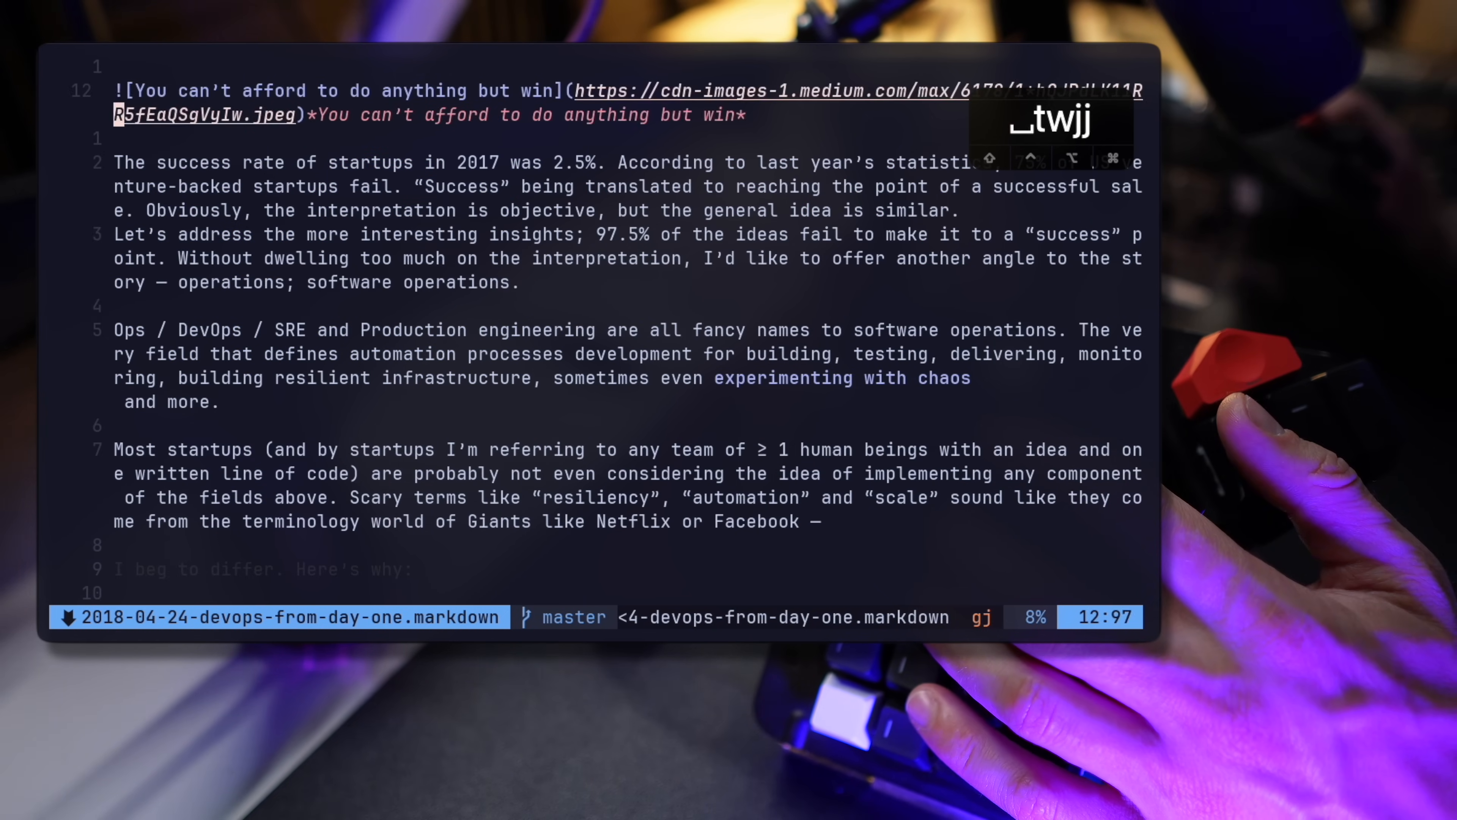
Show the DevOps article in distraction-free ZenMode and scroll through it.
key("j")
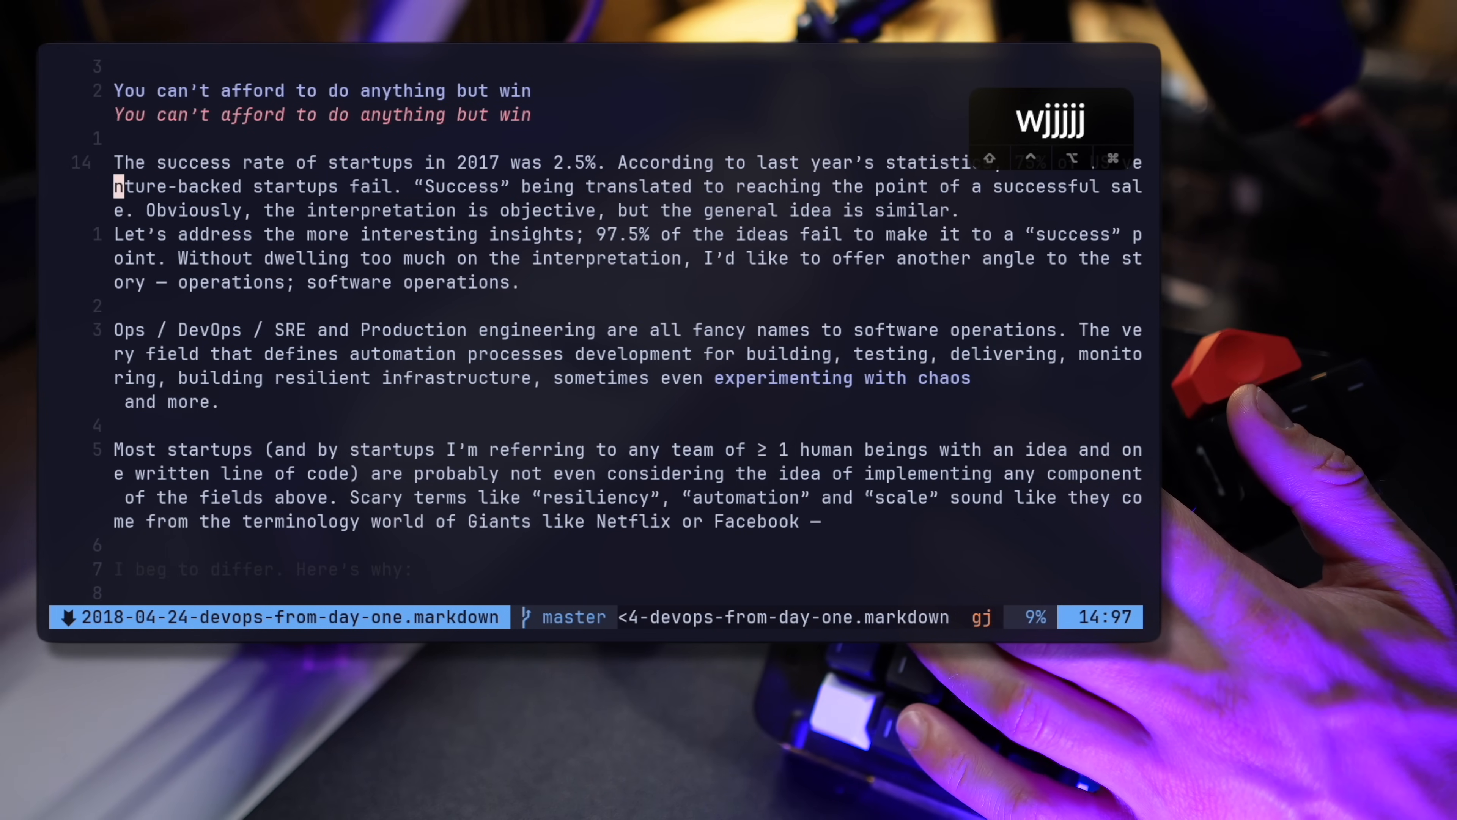
type("ZenMode")
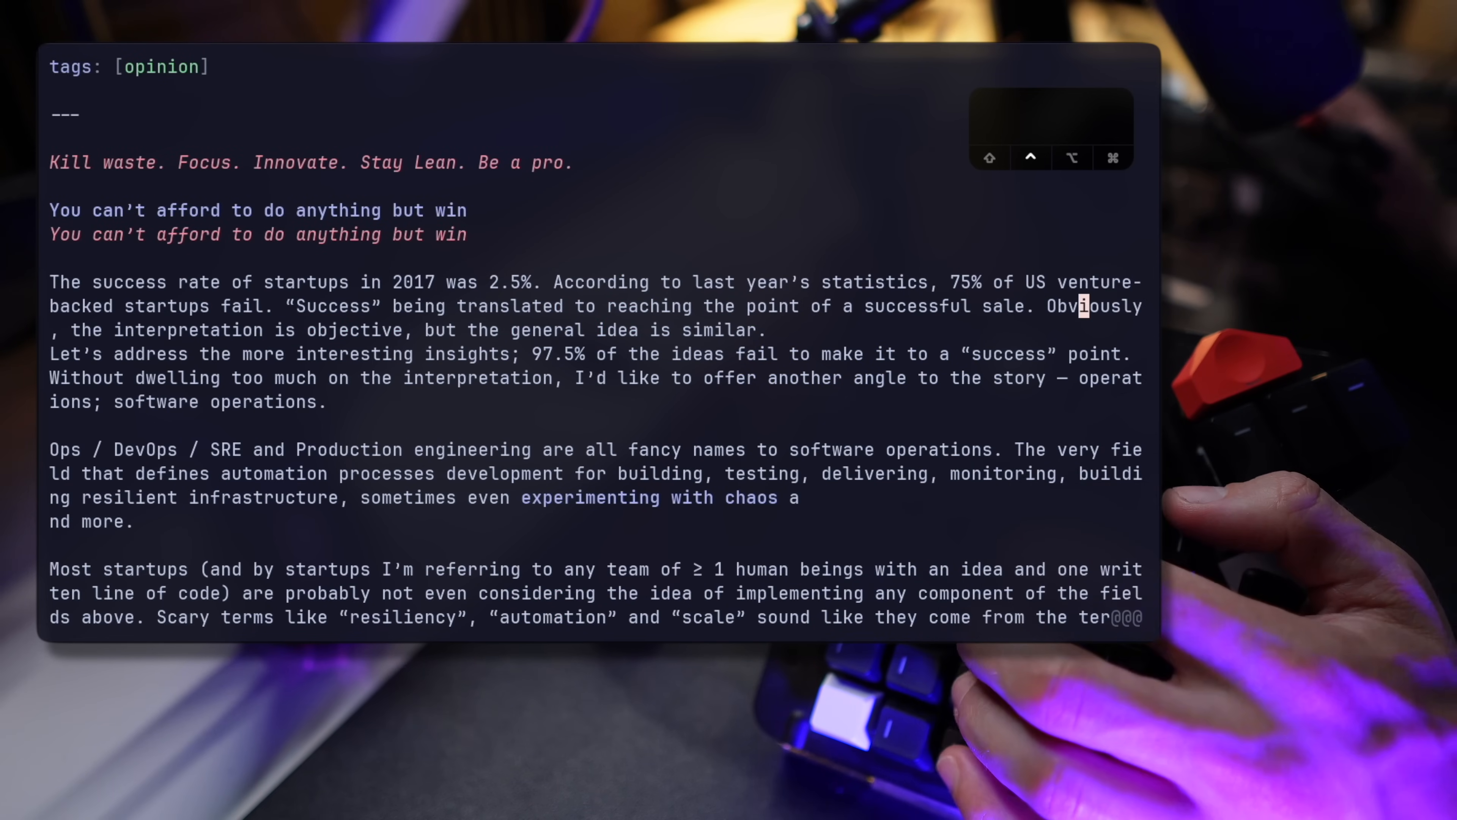
scroll("down", 3)
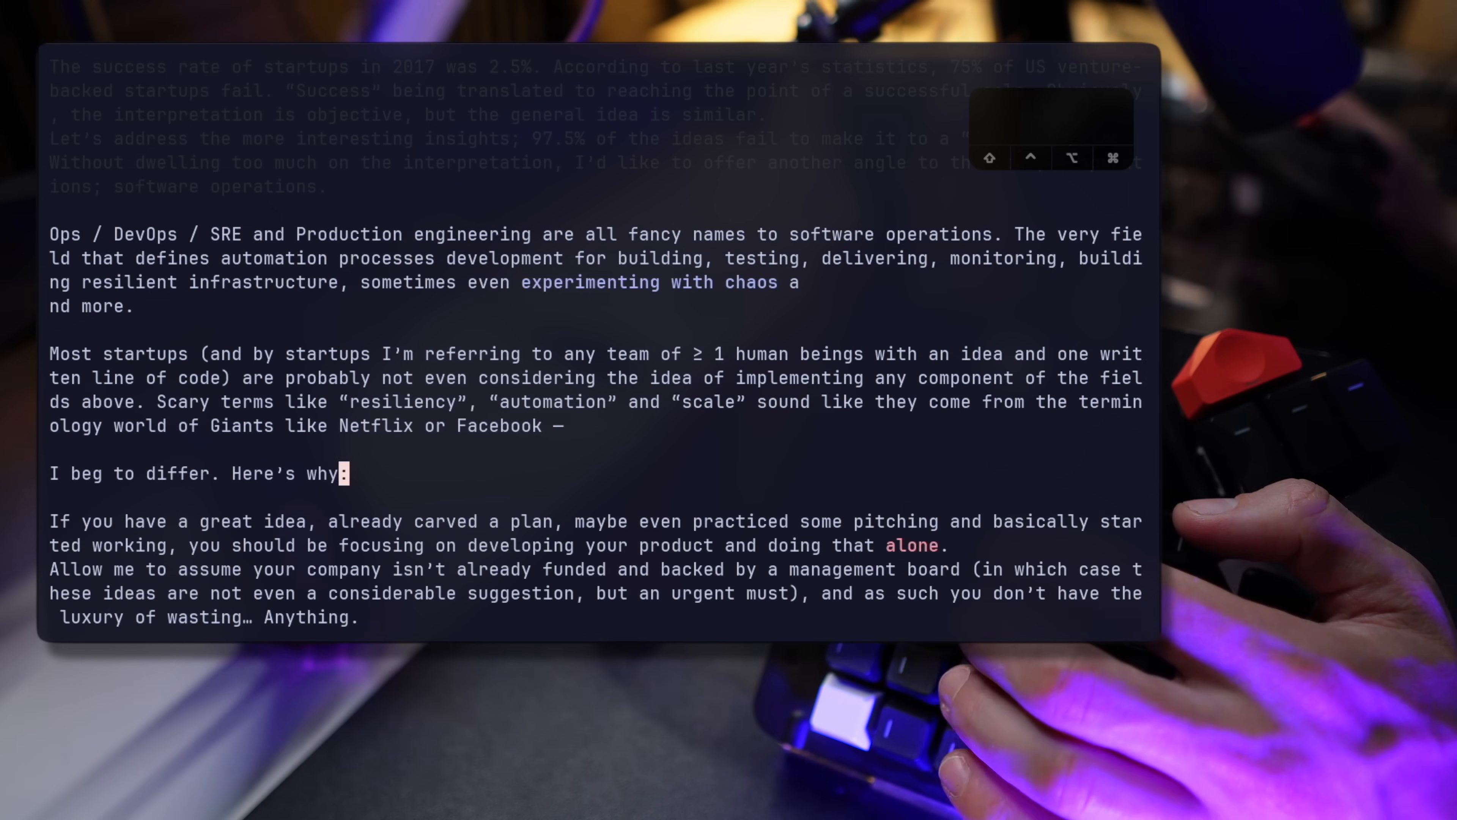
type("kkkkkk")
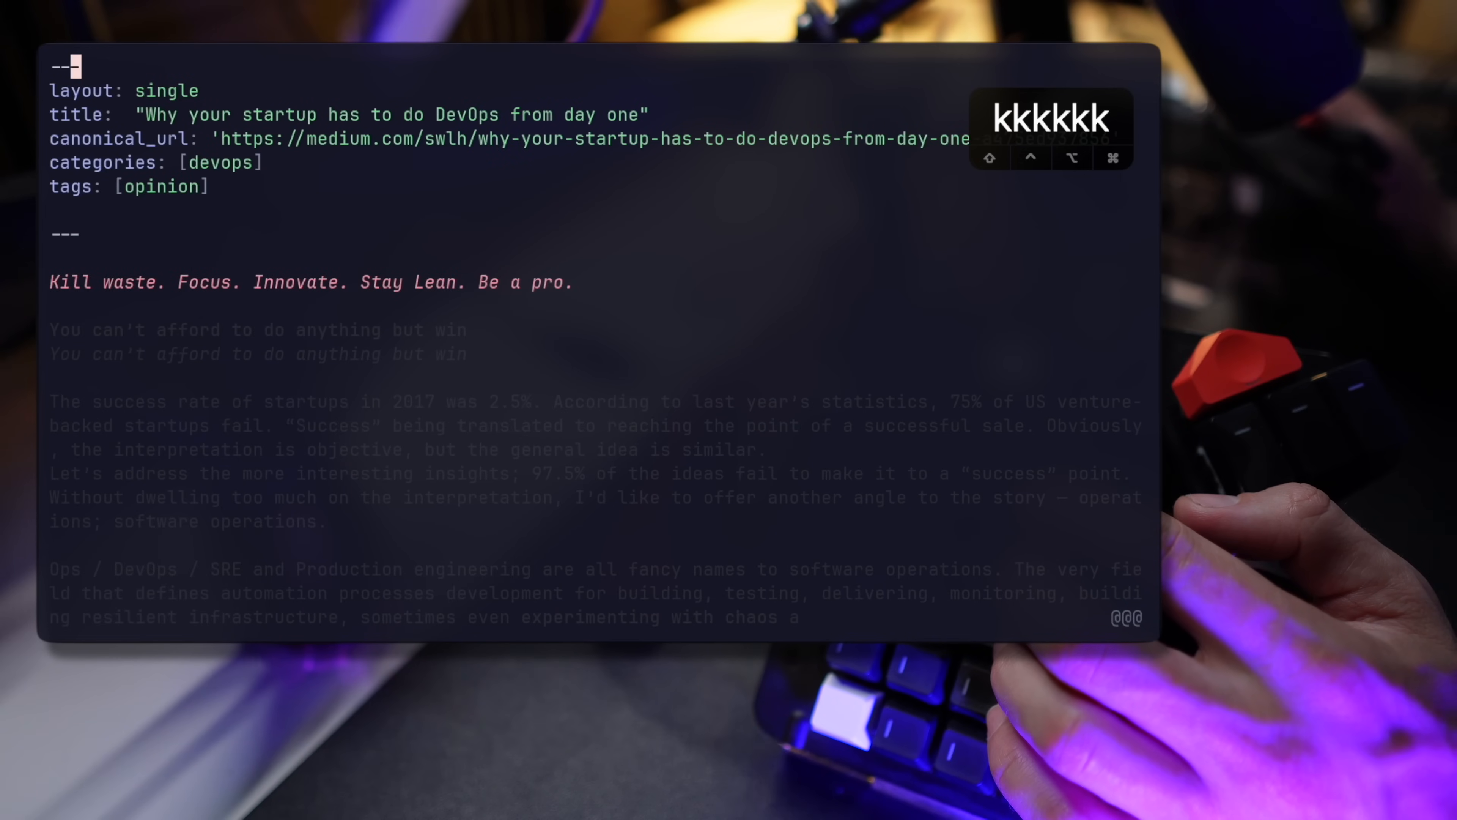
Enter the PencilHard command for hard line wrapping of the markdown.
key(":")
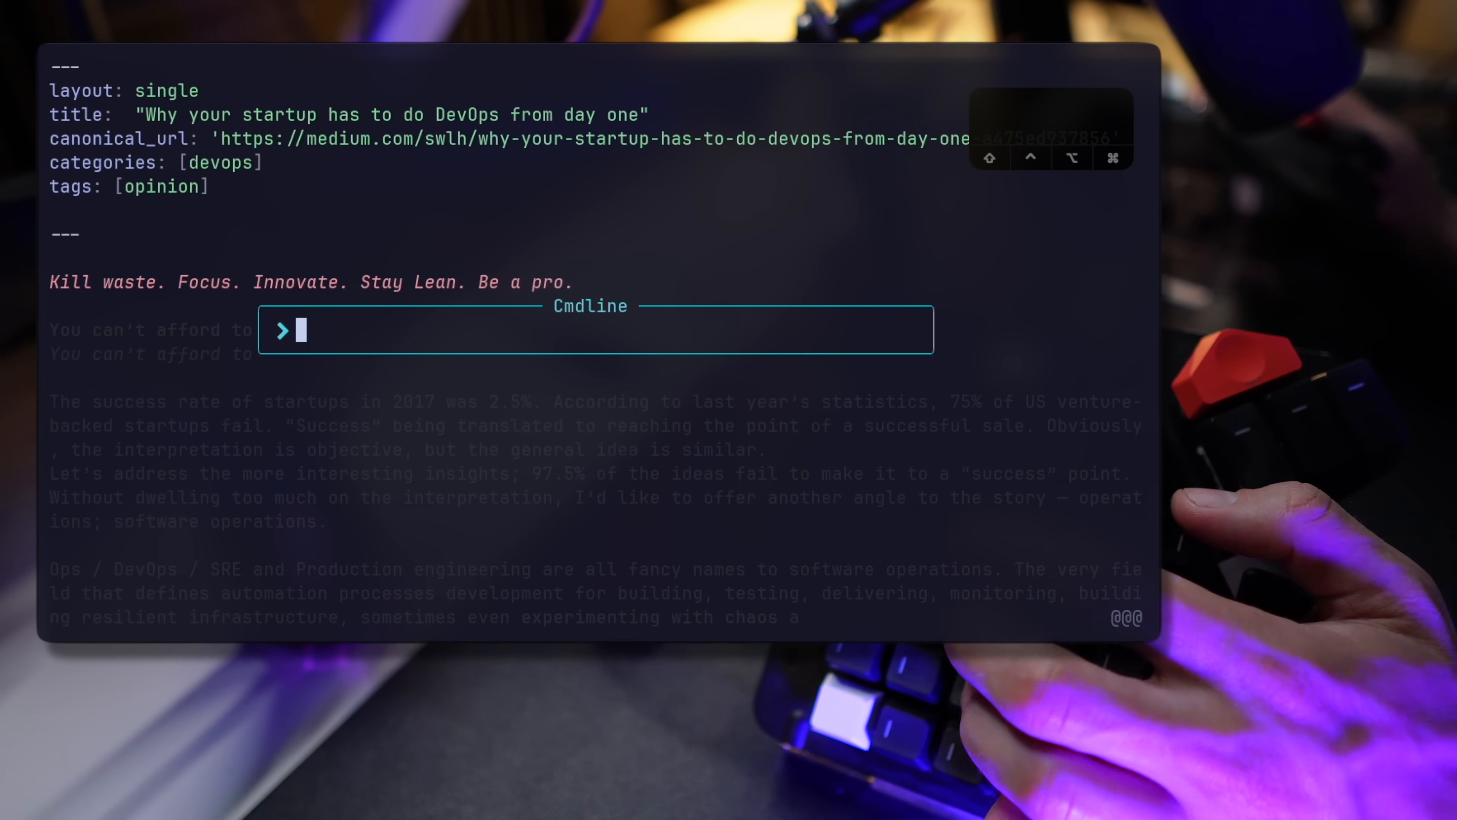
type("PencilHard")
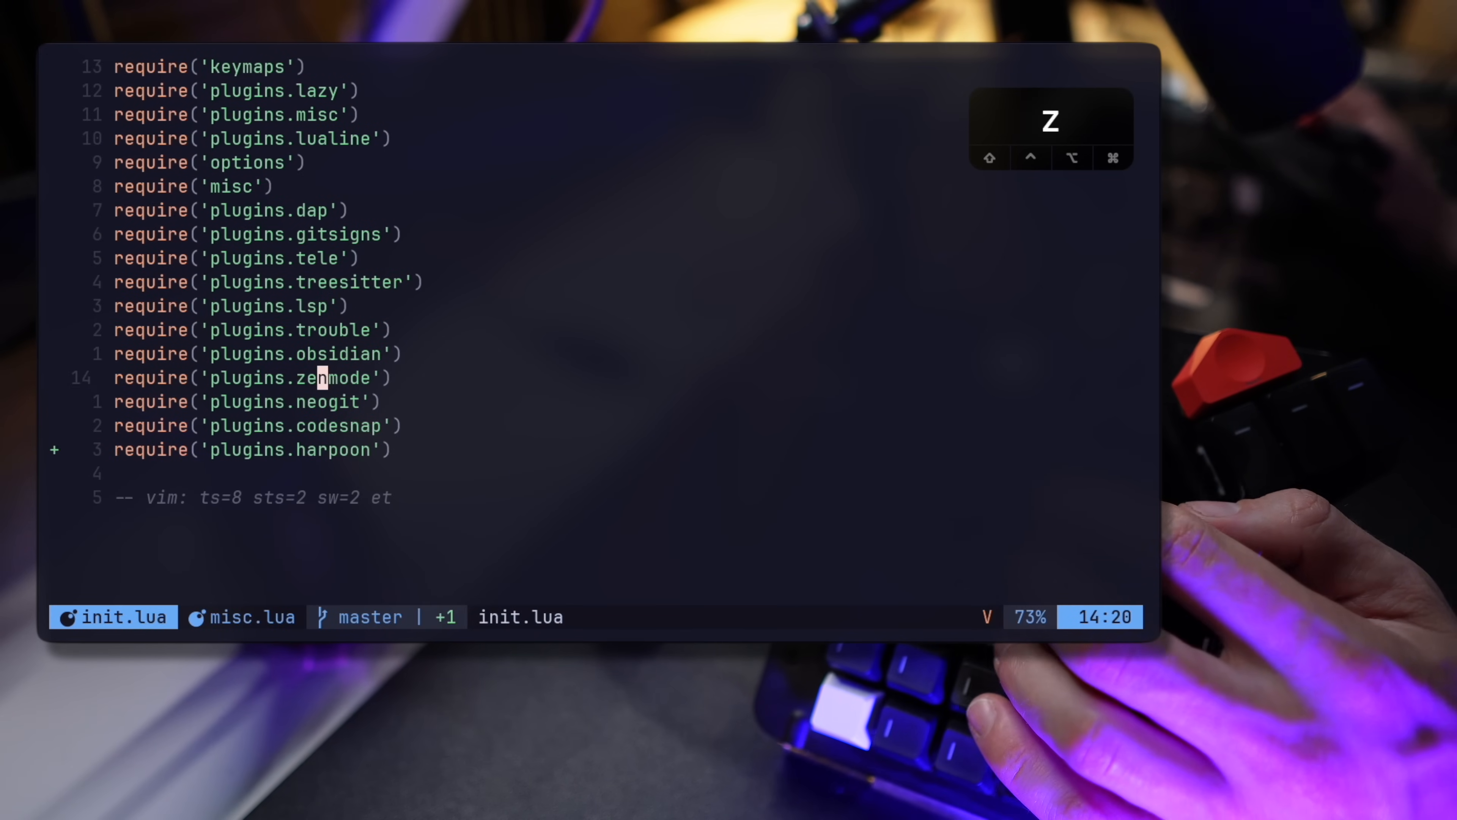
key("j")
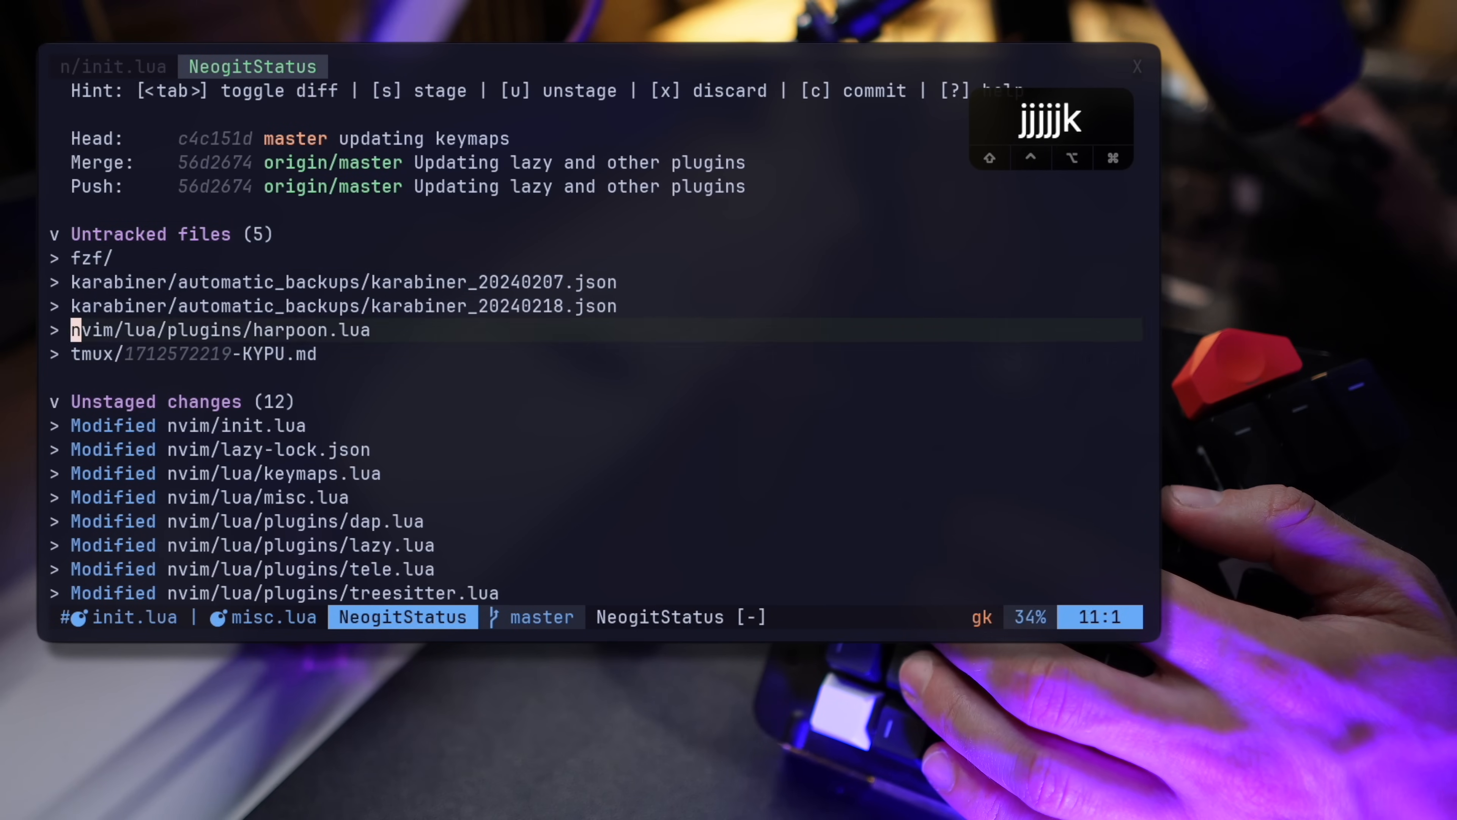
key("k")
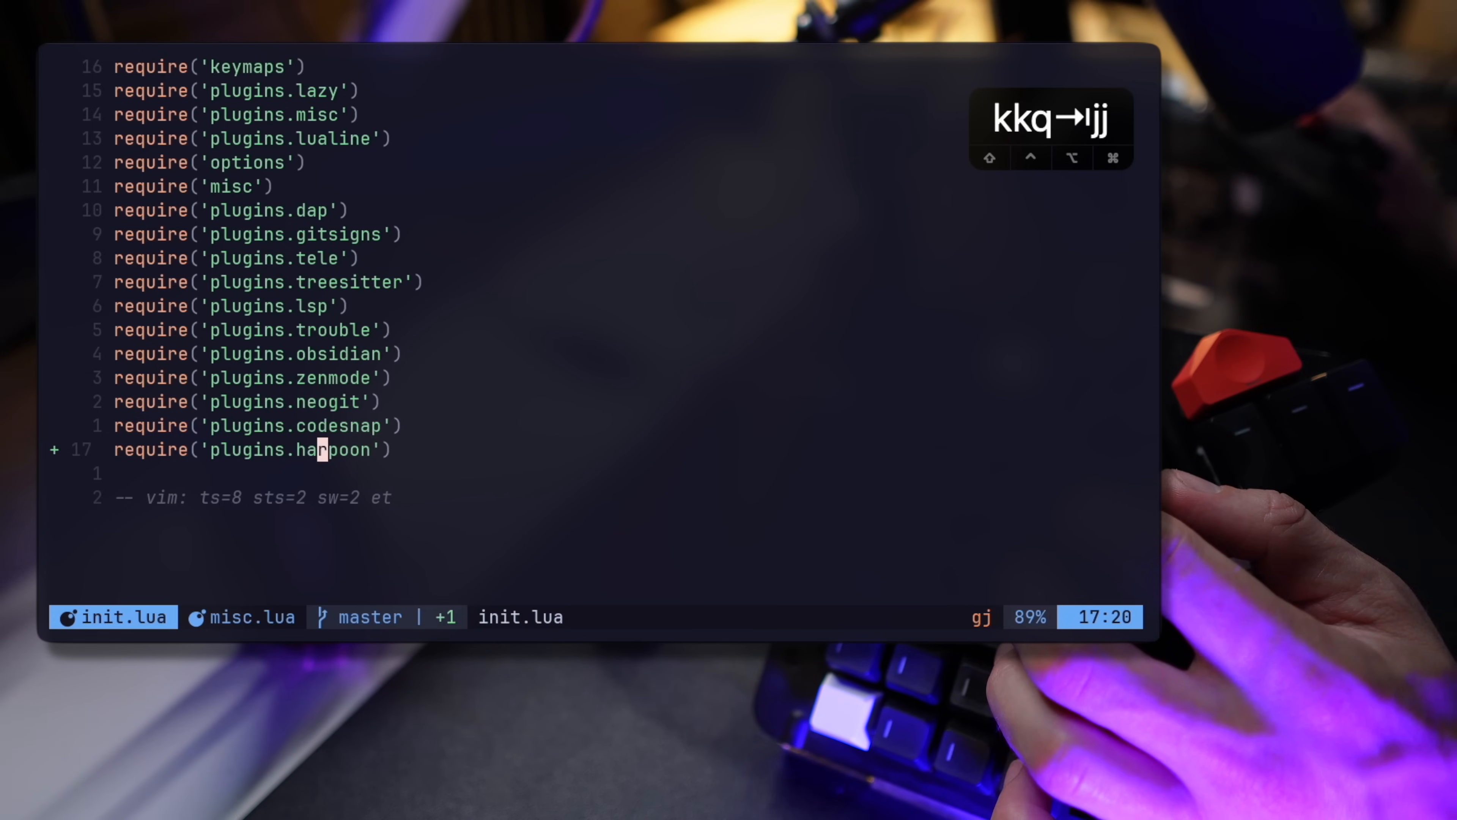
key("k")
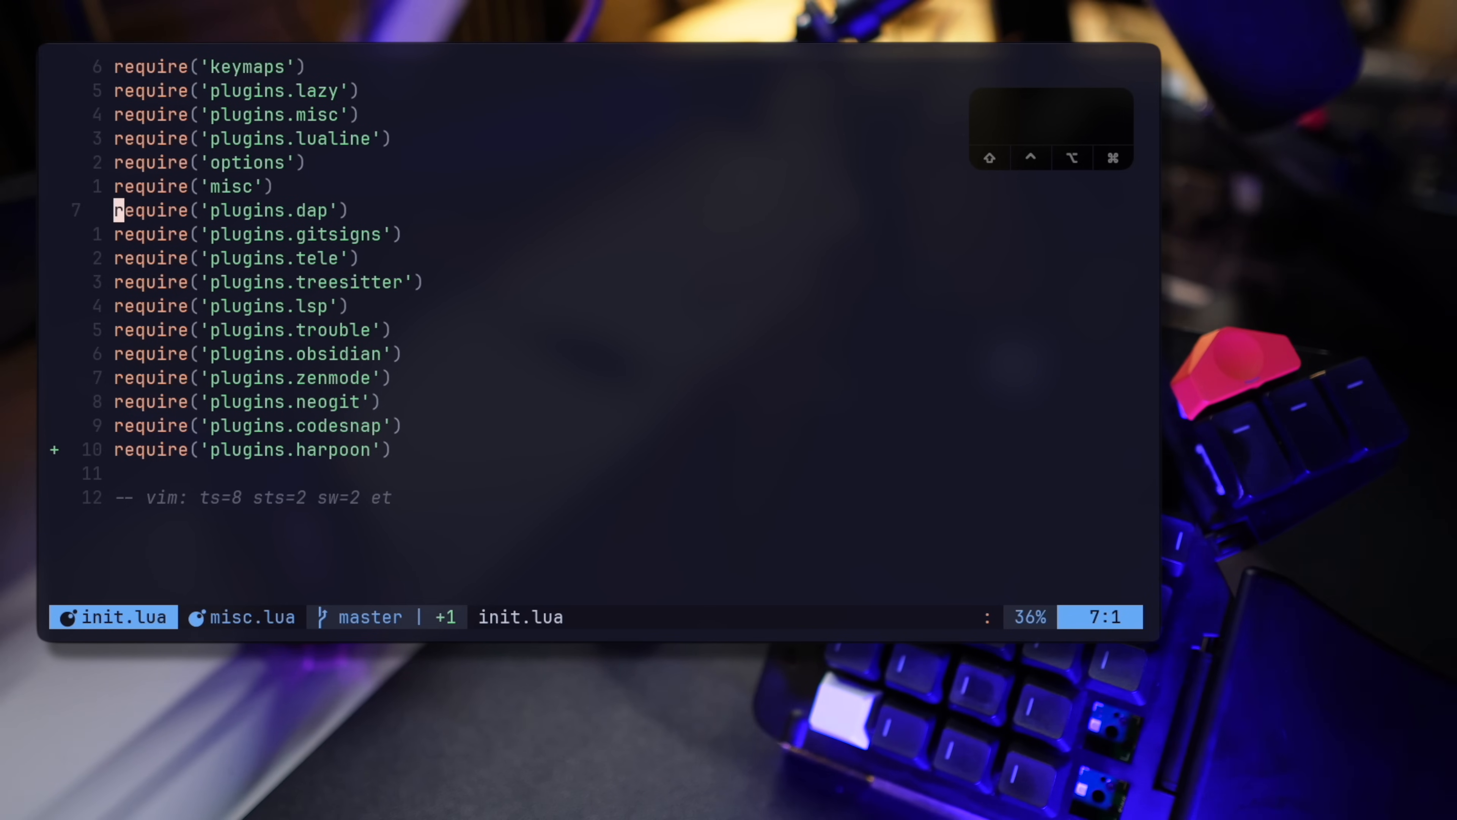
Bring up lazy.lua at the noice.nvim setup and show the Noice cmdline popup with :lua.
key(":")
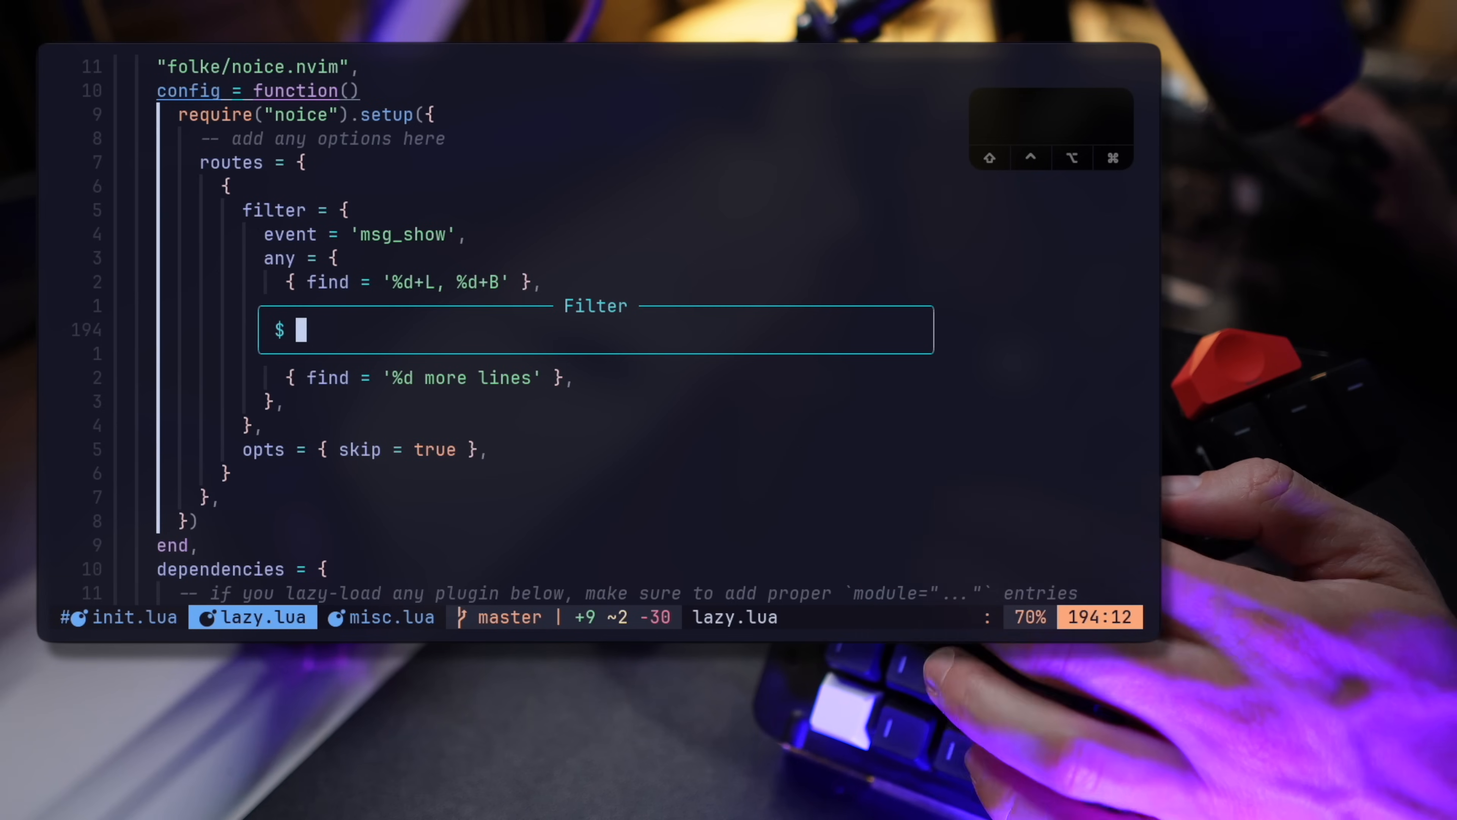
type("lu")
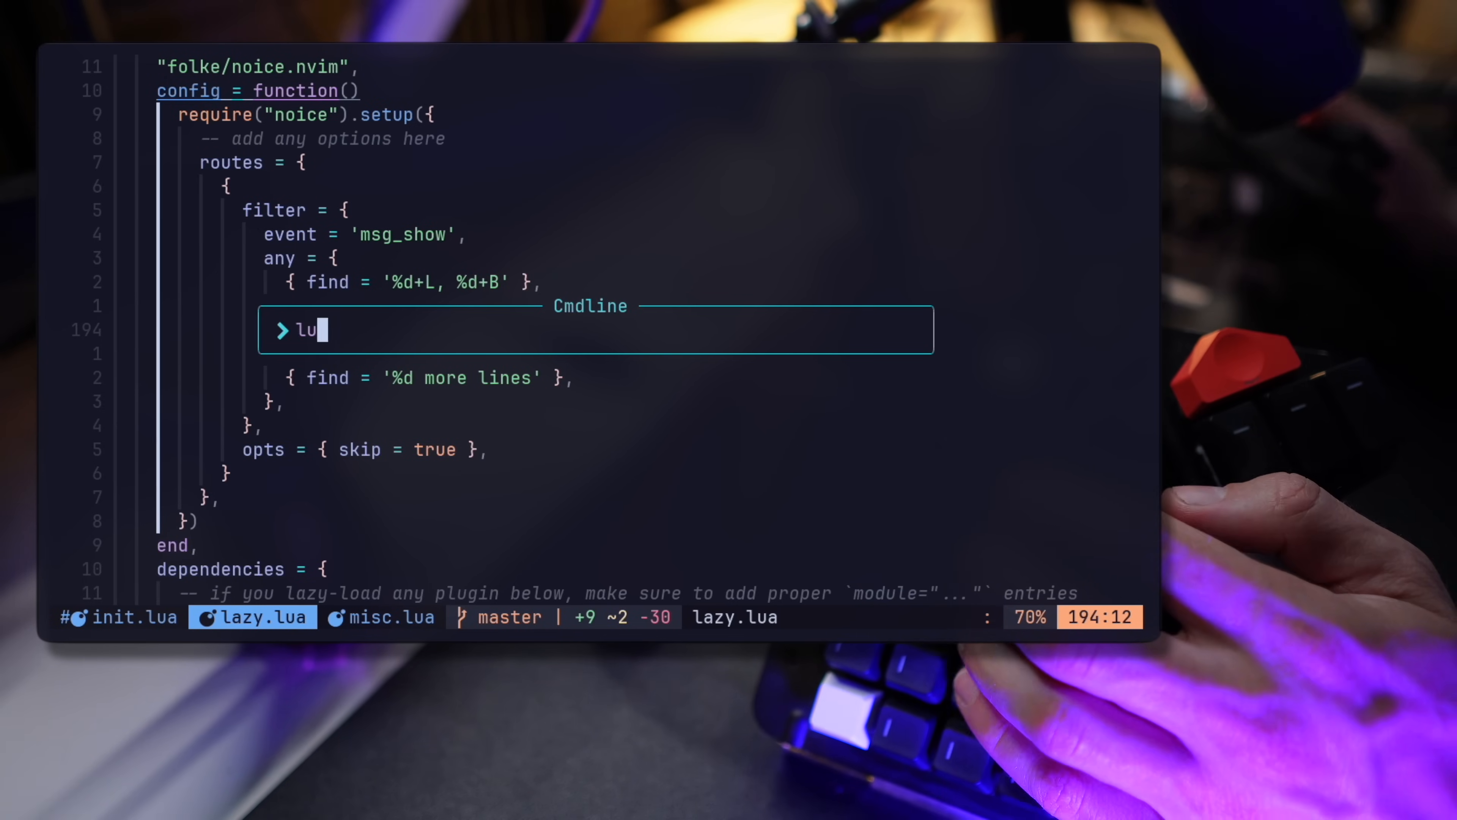
type("a")
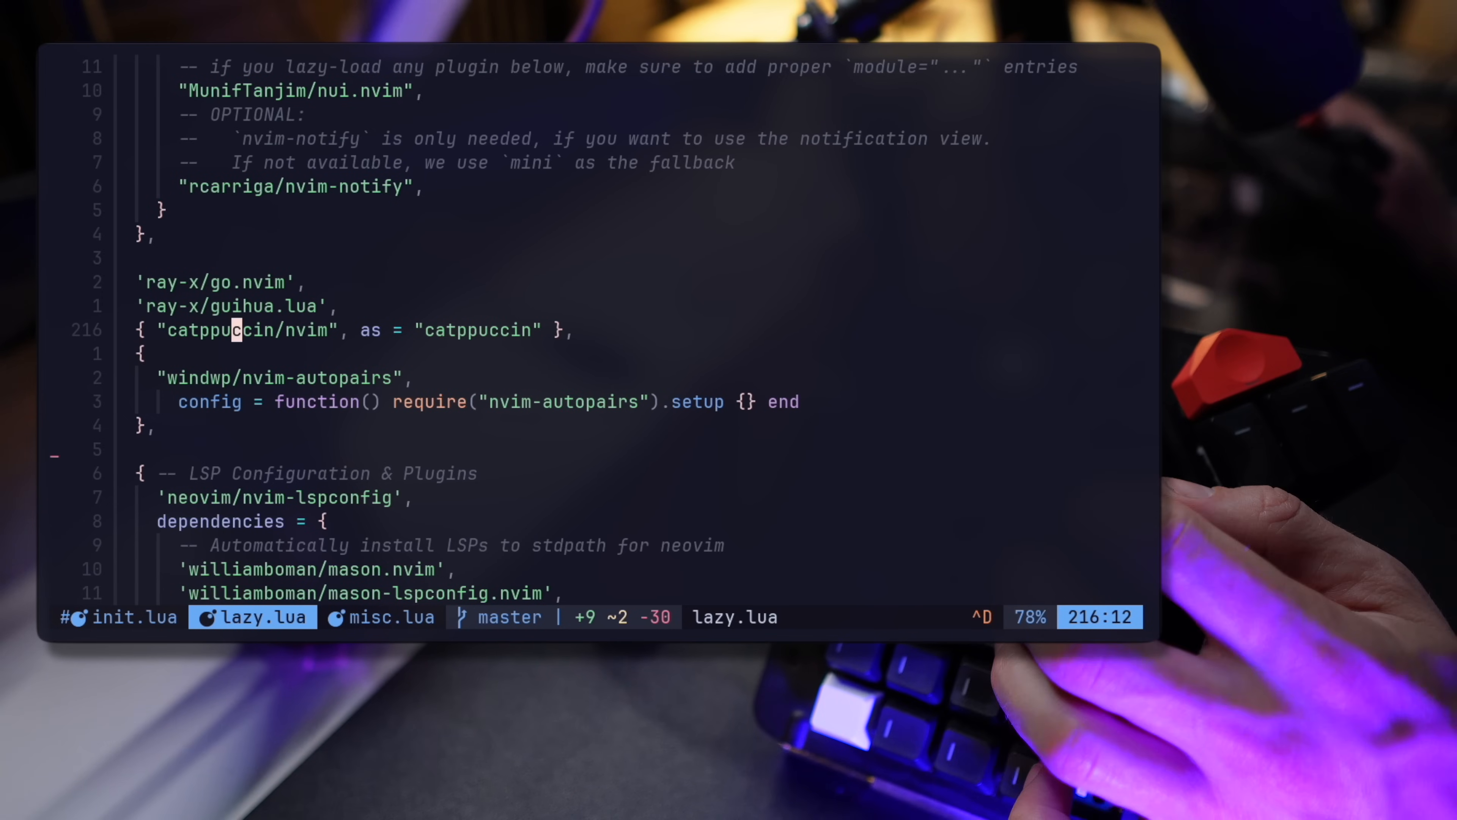
Add a "Lukas-reineke/indent-blankline.nvim" plugin entry below the catppuccin line.
key("V")
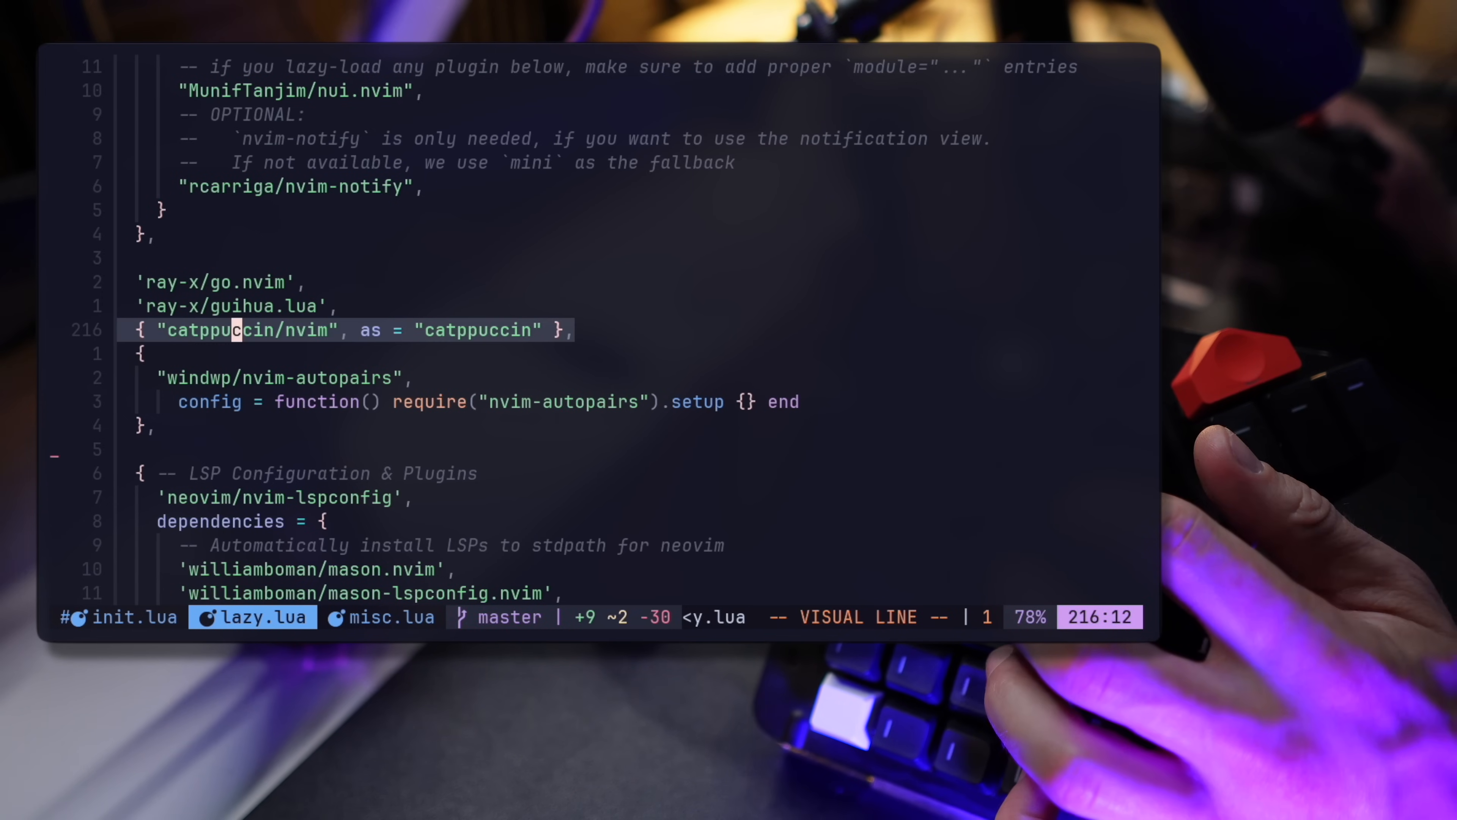
type("\"Lukas-reineke/indent-blankline.nvim\",")
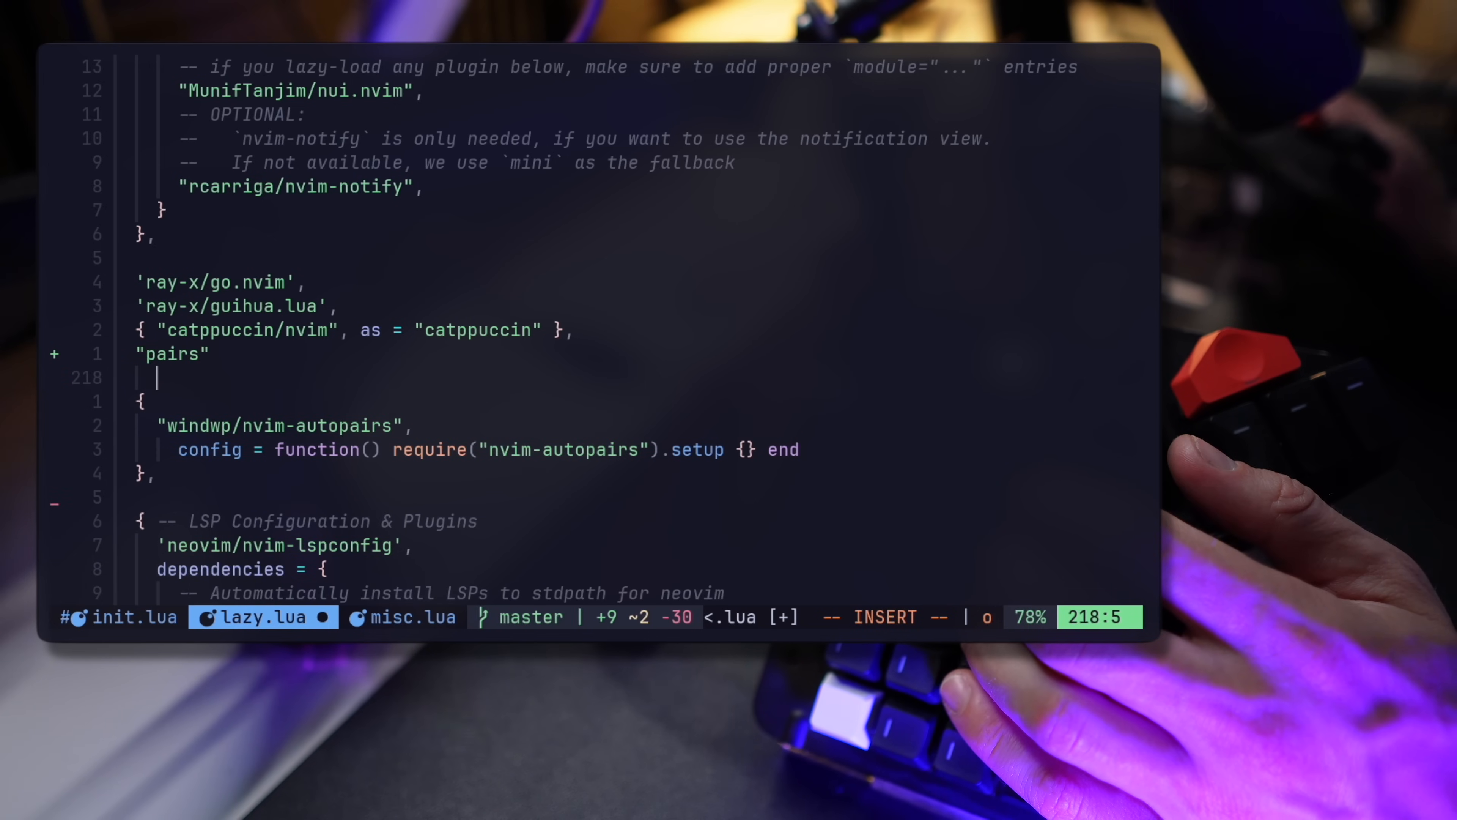
type("[pa")
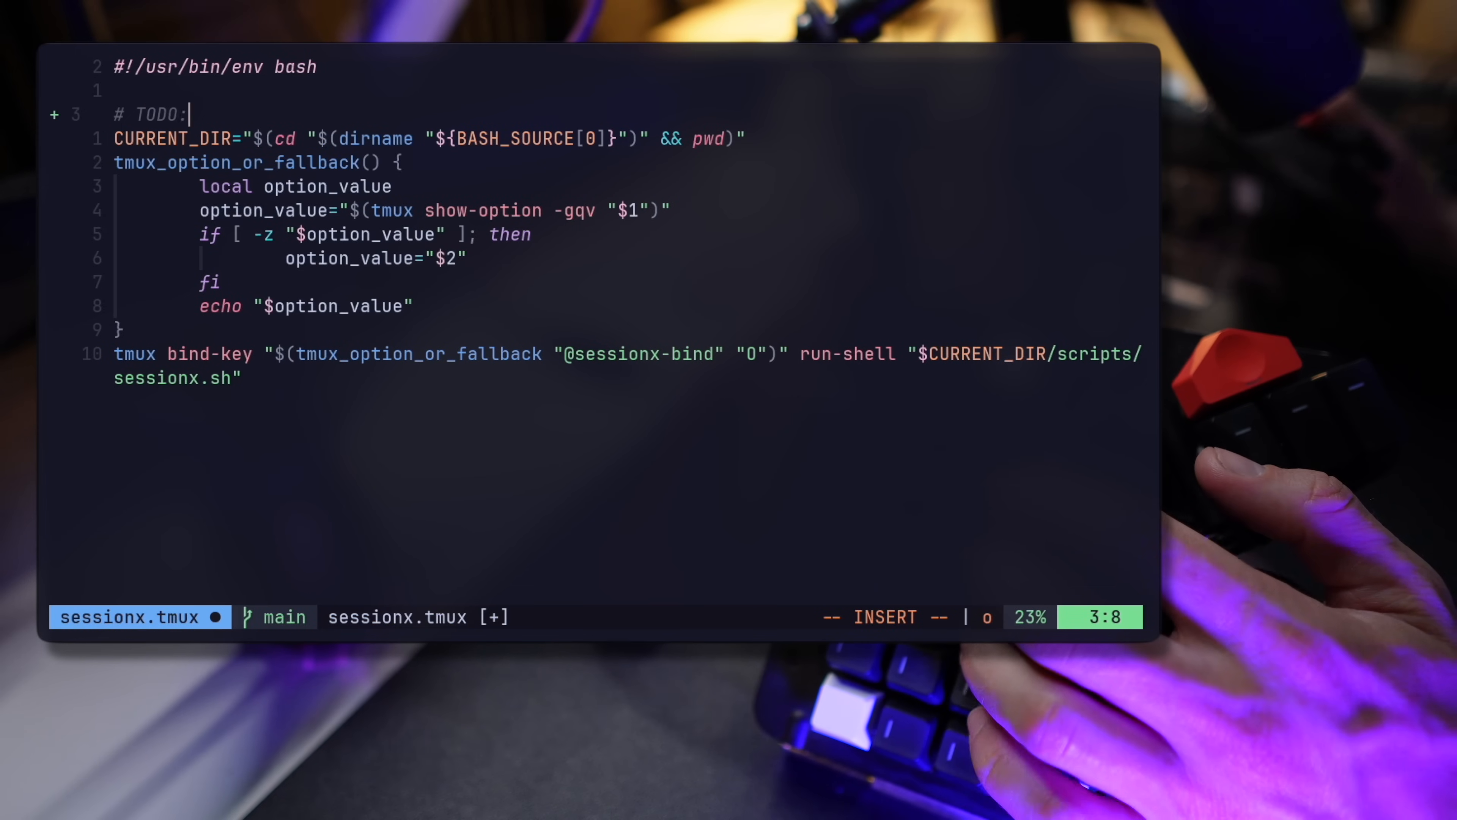
Add a # TODO: comment under the shebang to show todo-comments highlighting.
type("We")
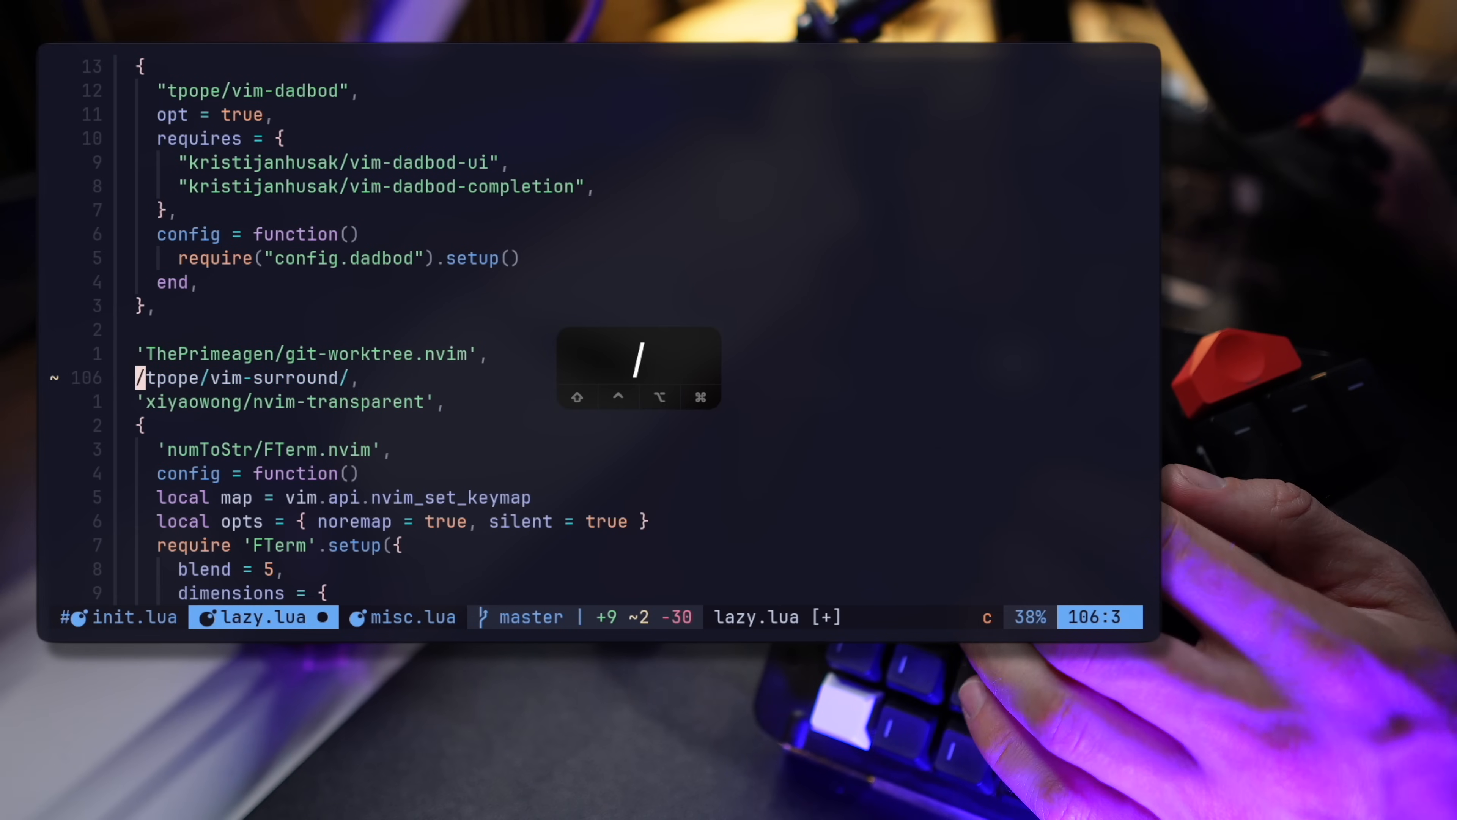
Change the vim-surround line's delimiters to double quotes with cs, then undo back to the vim-dadbod block.
type("ucs")
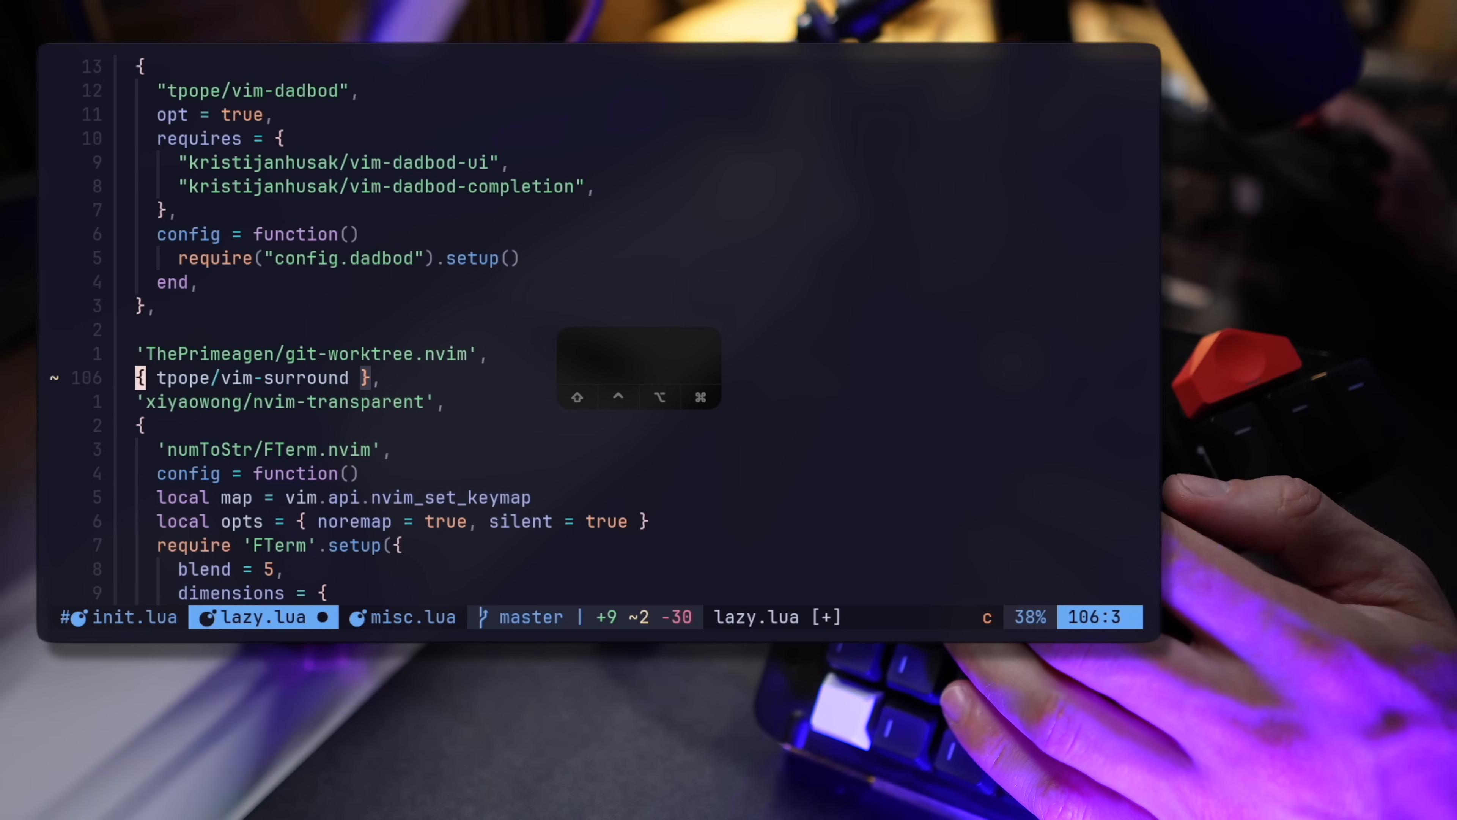
key("u")
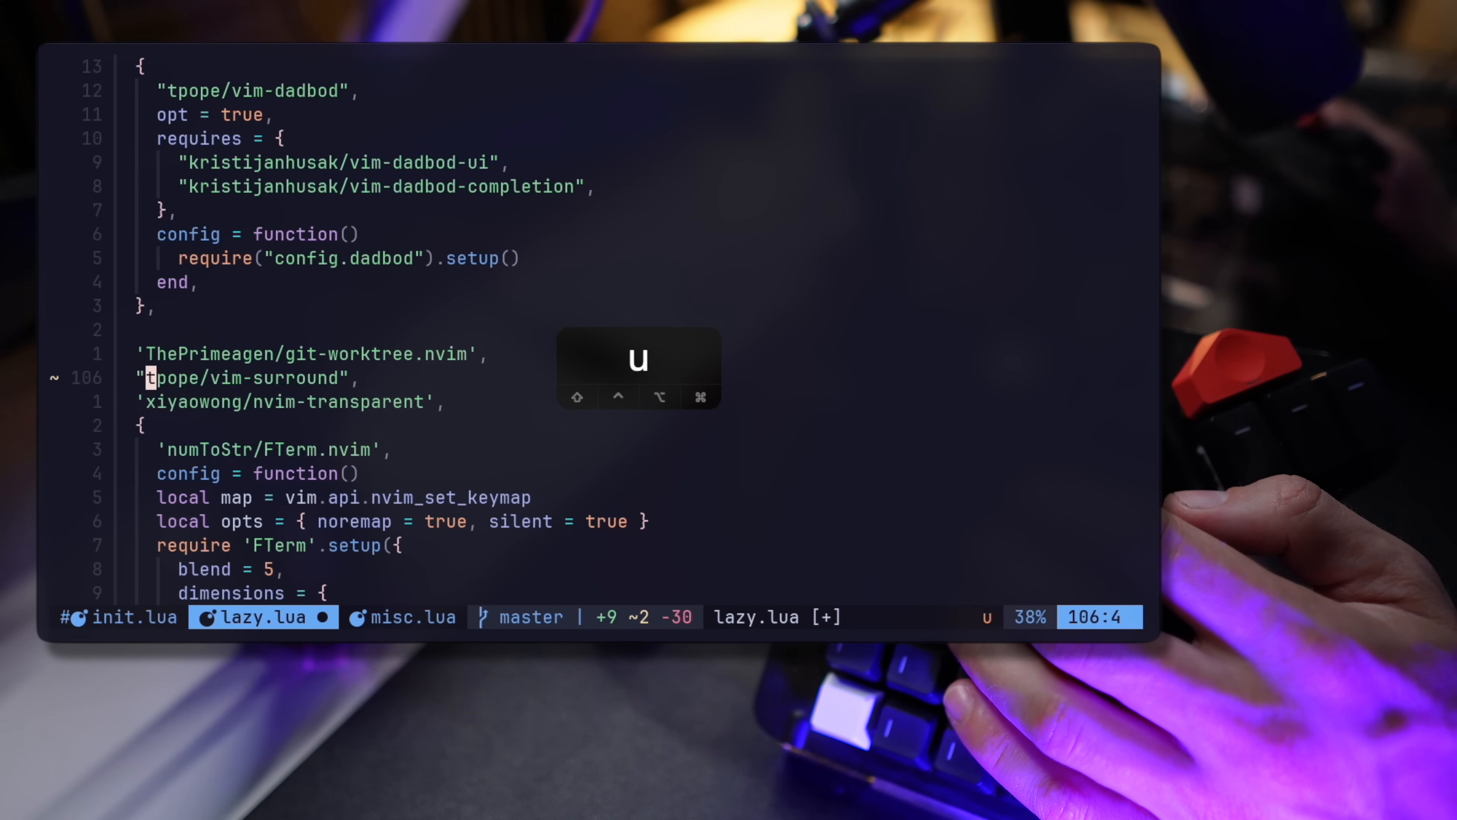
key("u")
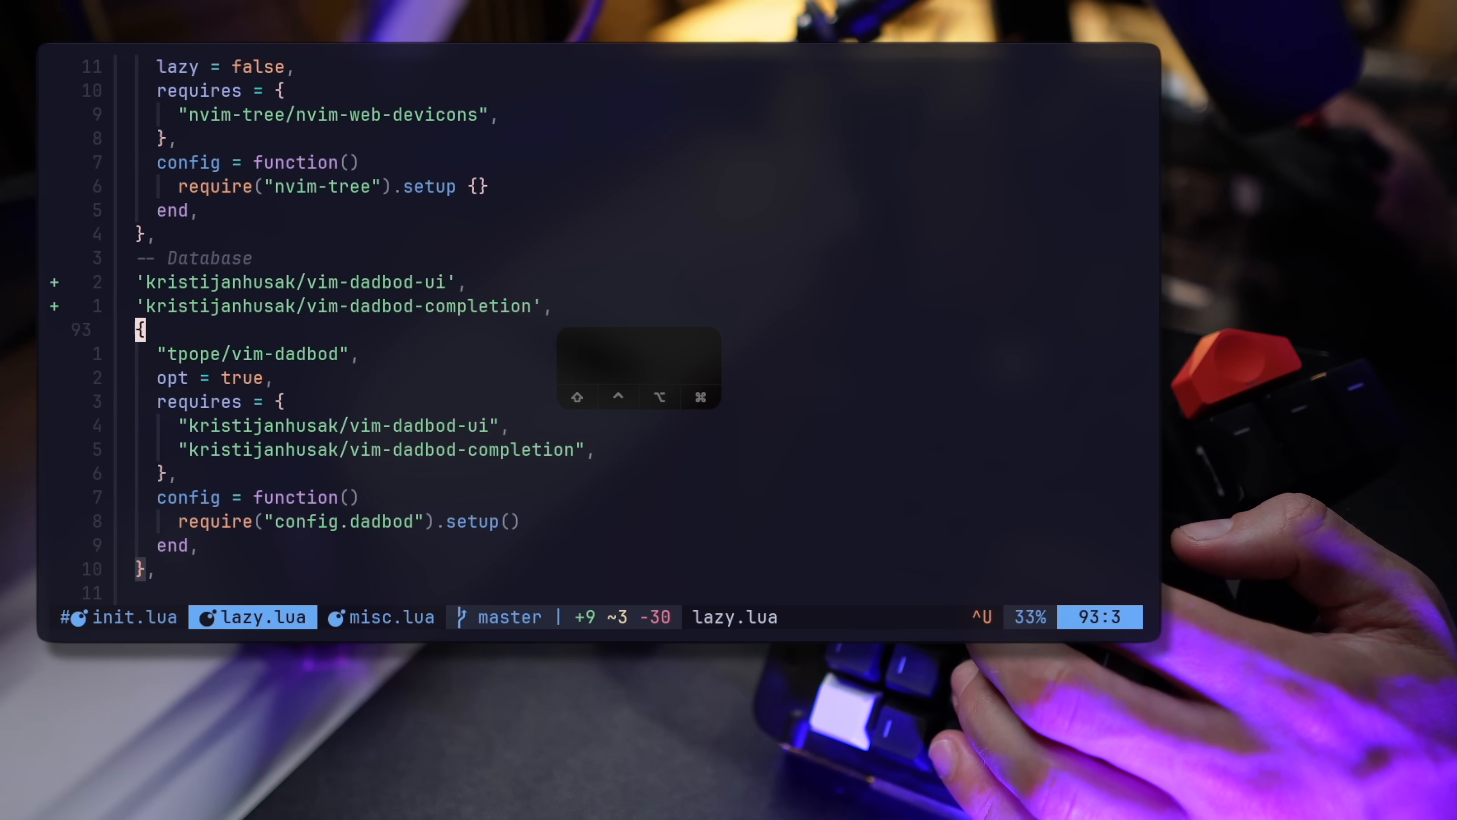